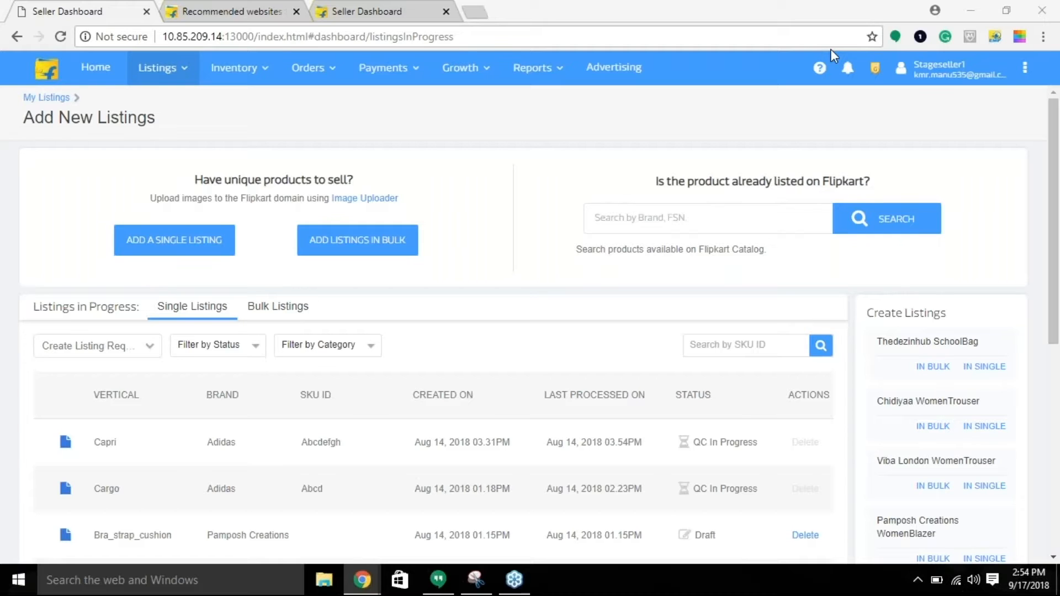
{"action": "mouse_move", "coordinate": [230, 11]}
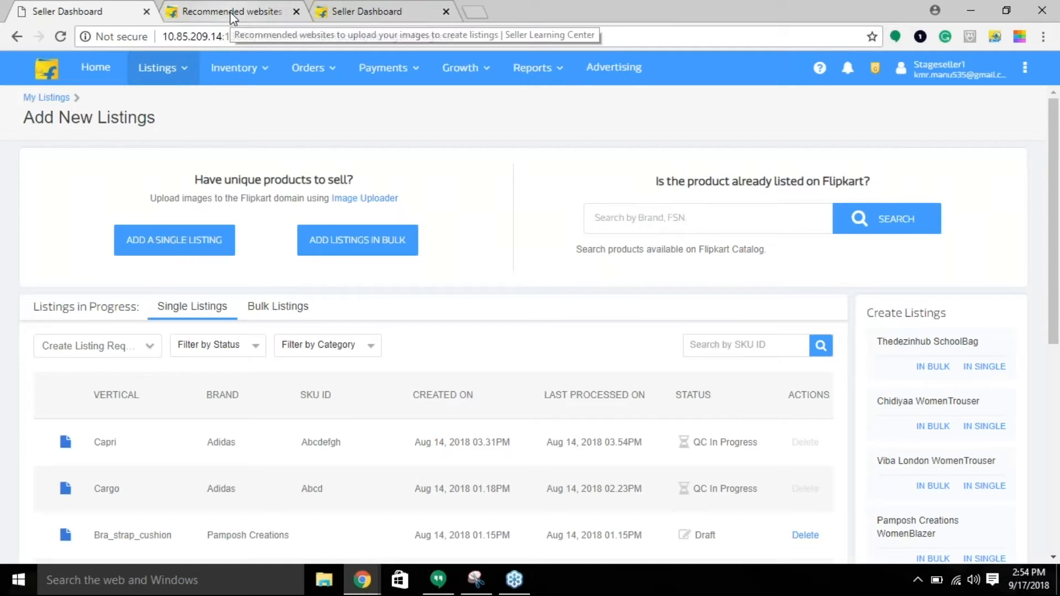
Switch to the Learning Center guide on recommended websites for uploading listing images.
{"action": "left_click", "coordinate": [230, 11]}
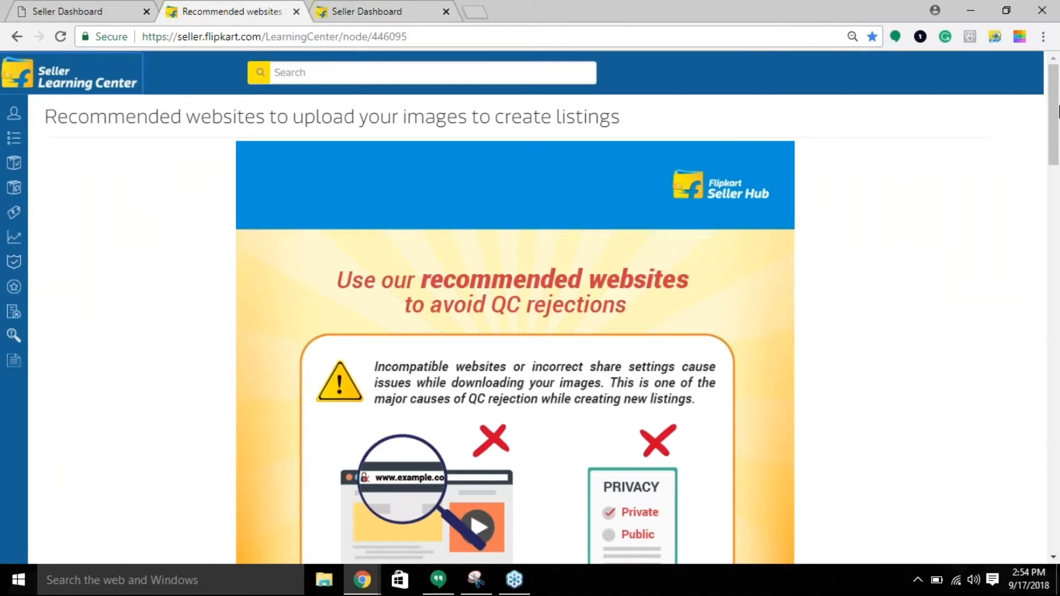
{"action": "mouse_move", "coordinate": [1046, 57]}
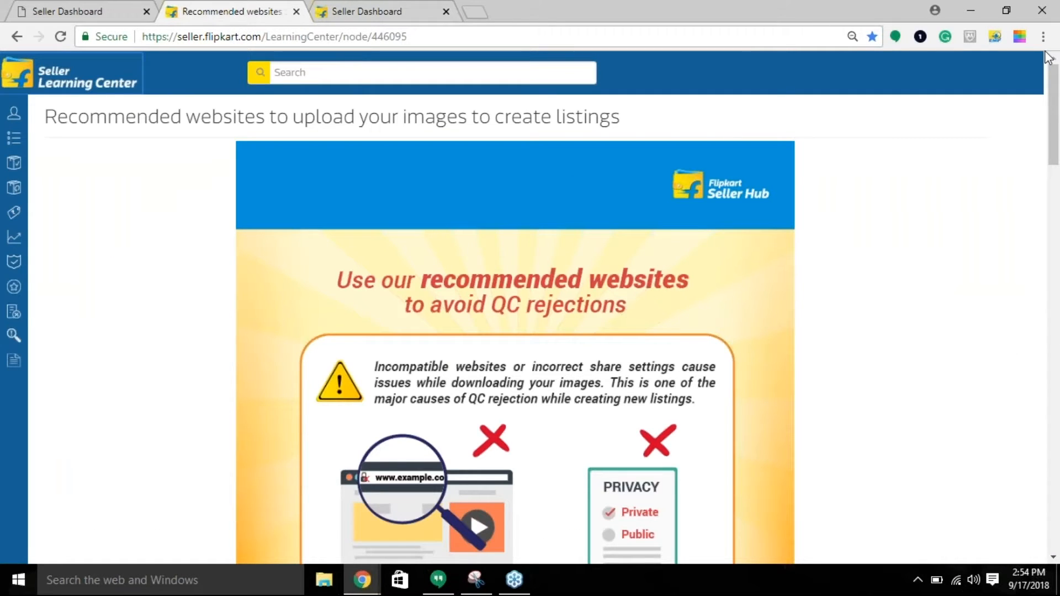
{"action": "mouse_move", "coordinate": [313, 298]}
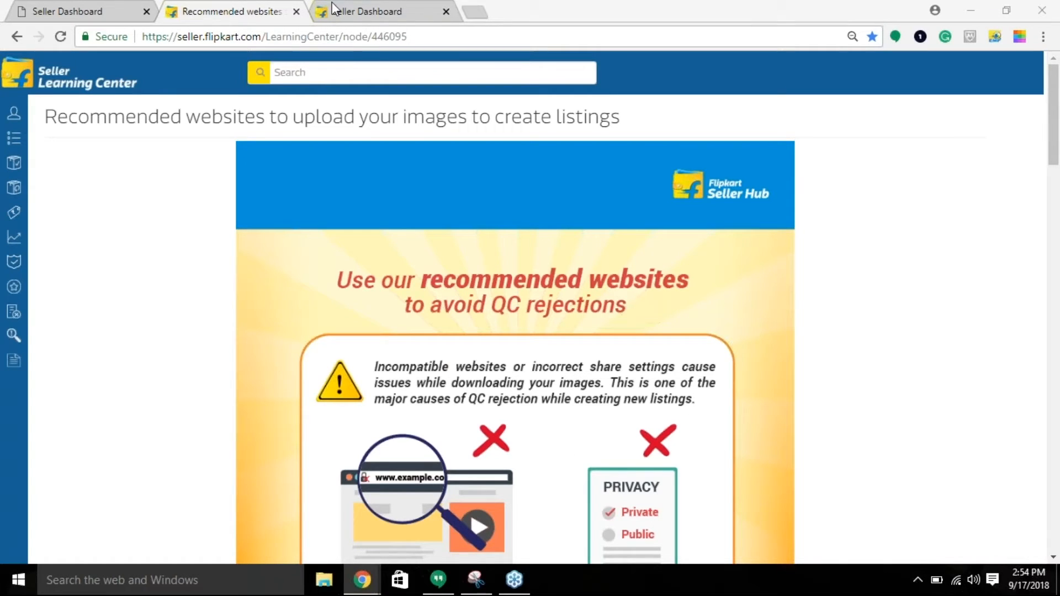
{"action": "mouse_move", "coordinate": [375, 11]}
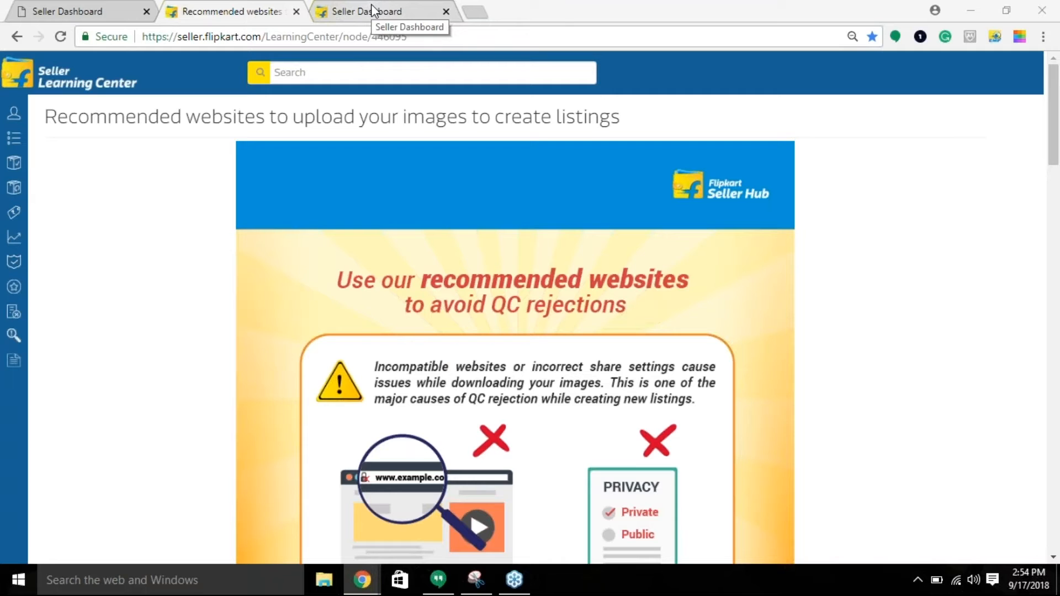
Return to the single listing, enter brand 'test' for Painting and run Check Brand.
{"action": "left_click", "coordinate": [369, 11]}
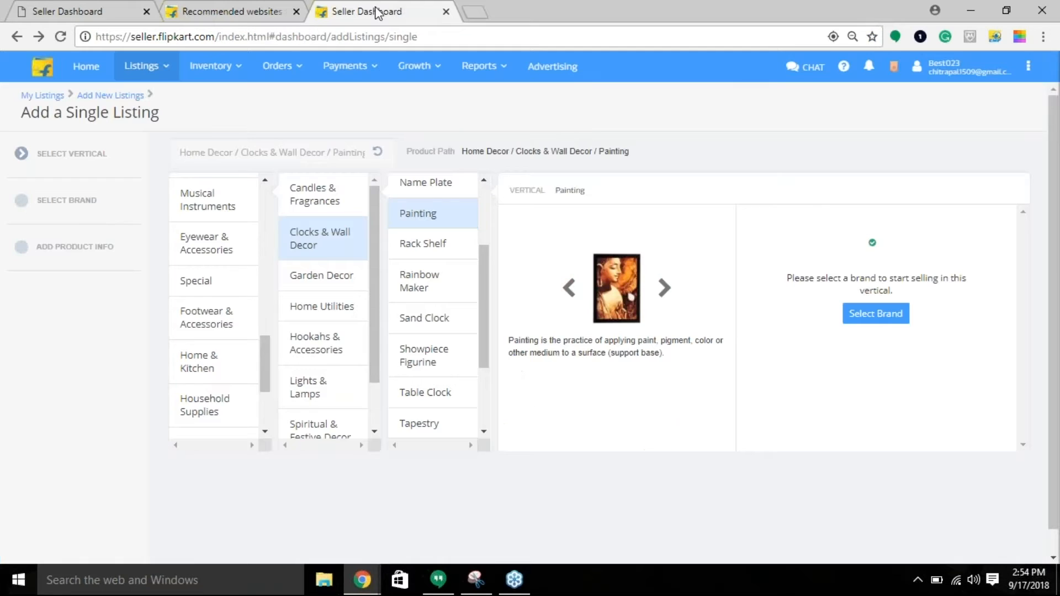
{"action": "mouse_move", "coordinate": [689, 190]}
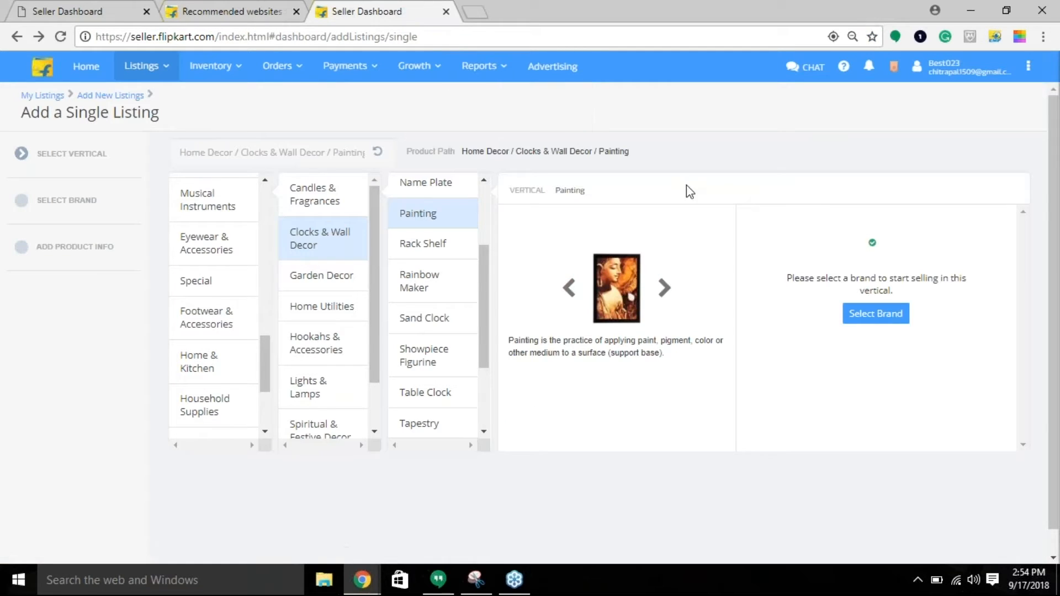
{"action": "mouse_move", "coordinate": [904, 341]}
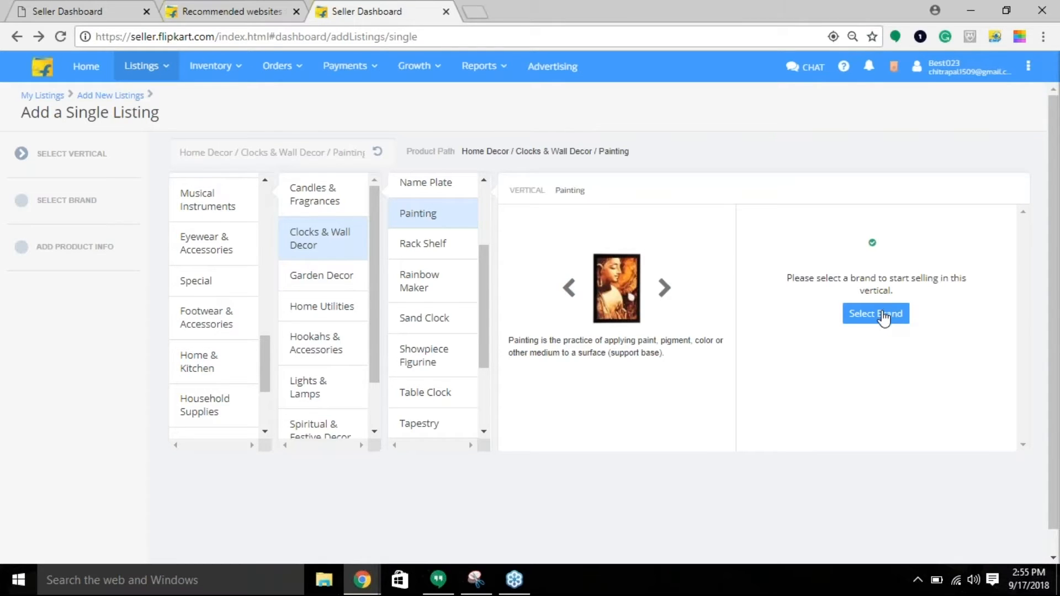
{"action": "left_click", "coordinate": [876, 312]}
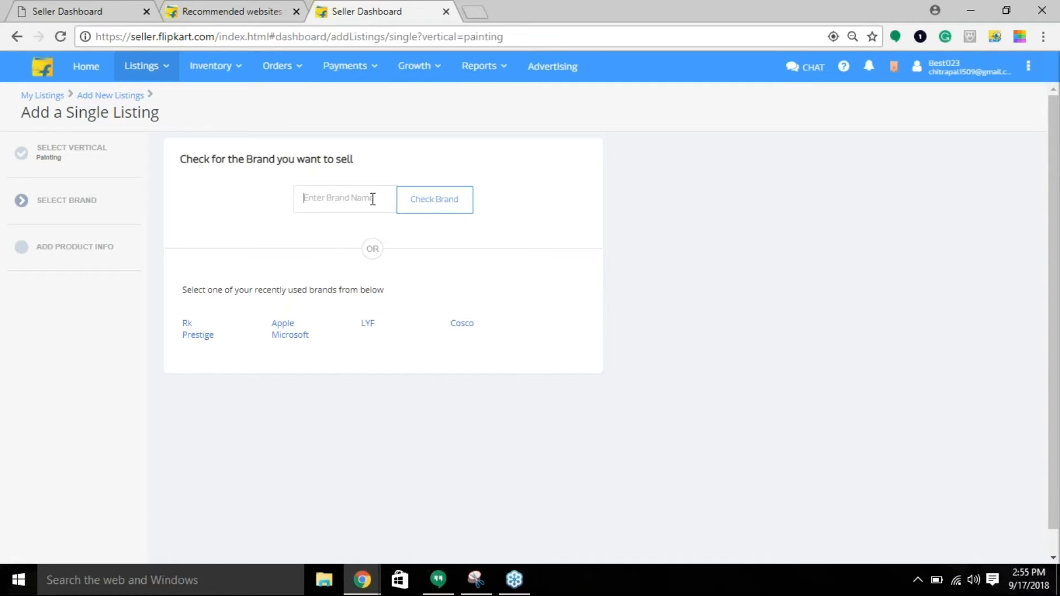
{"action": "type", "text": "t"}
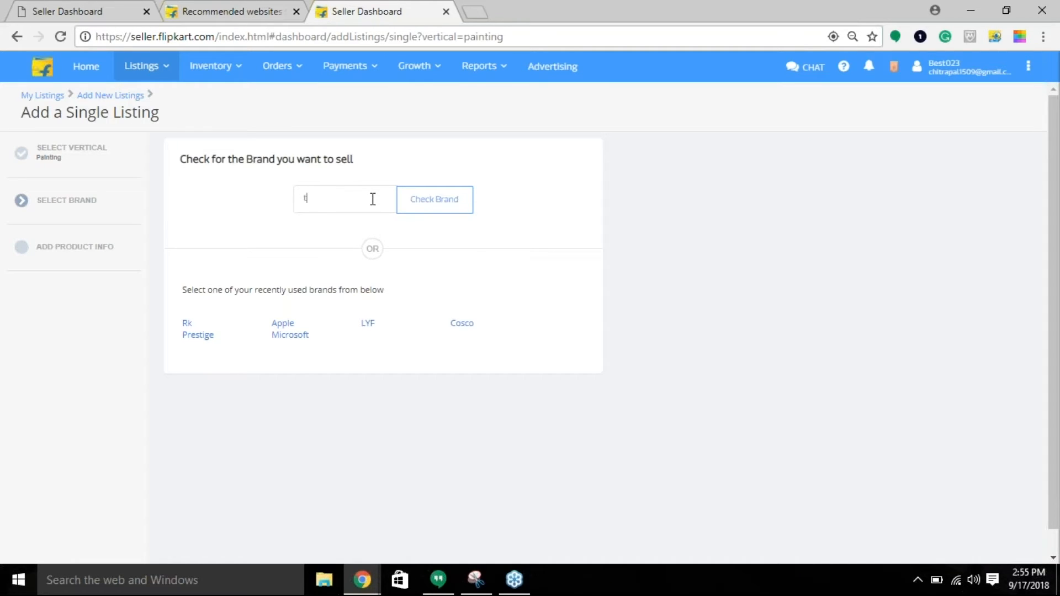
{"action": "type", "text": "est"}
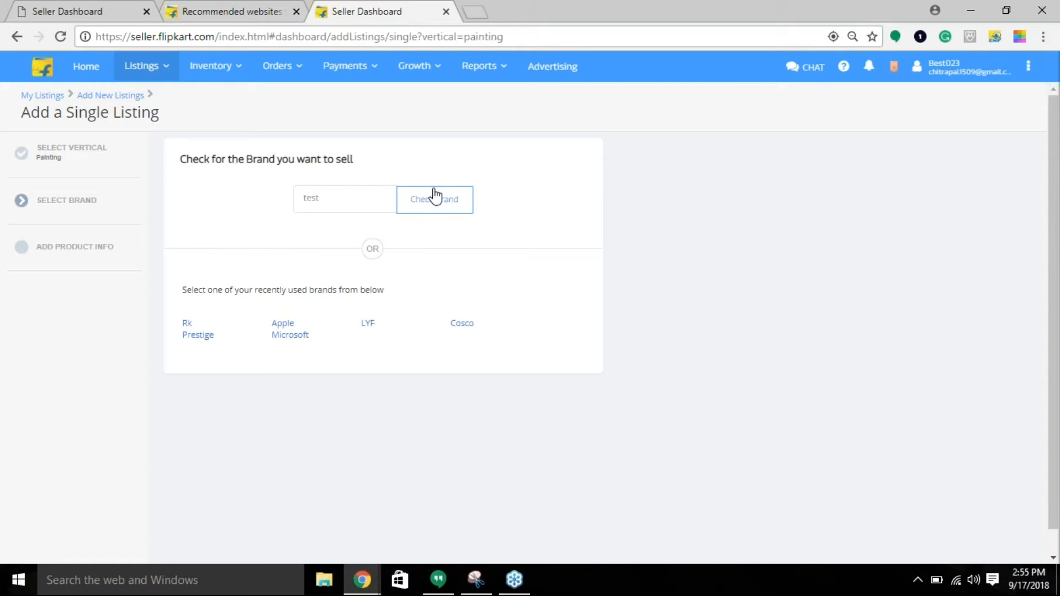
{"action": "left_click", "coordinate": [434, 198]}
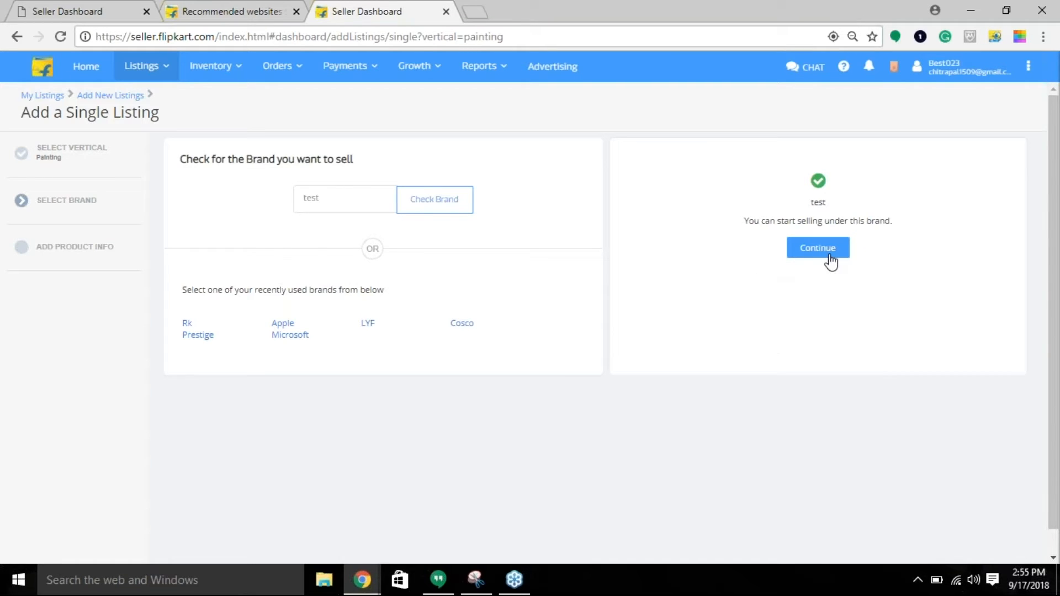
Continue with approved brand Test and bring up the Front View photo upload dialog.
{"action": "left_click", "coordinate": [817, 247]}
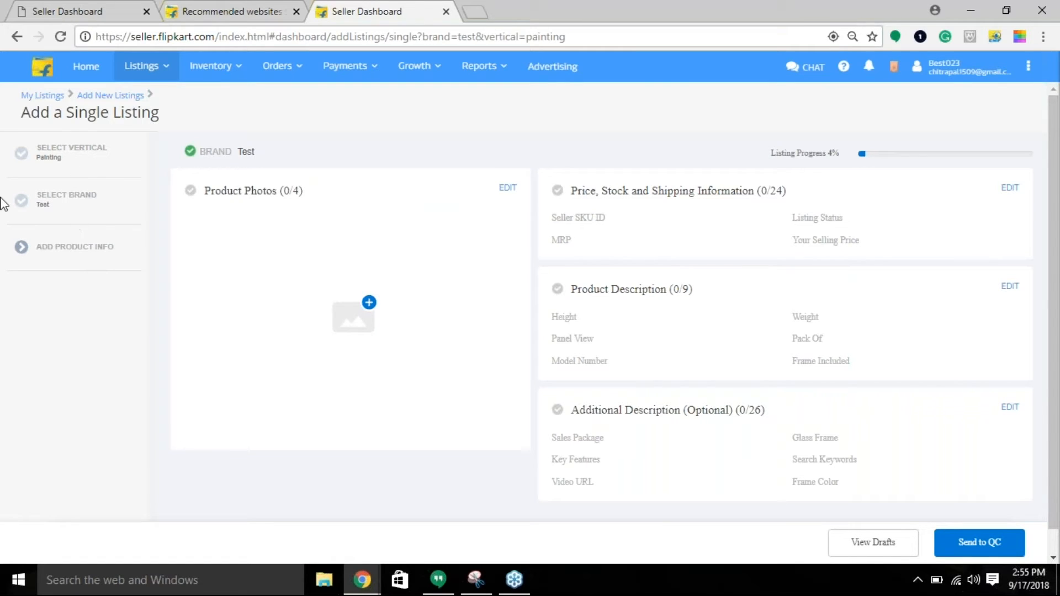
{"action": "mouse_move", "coordinate": [942, 464]}
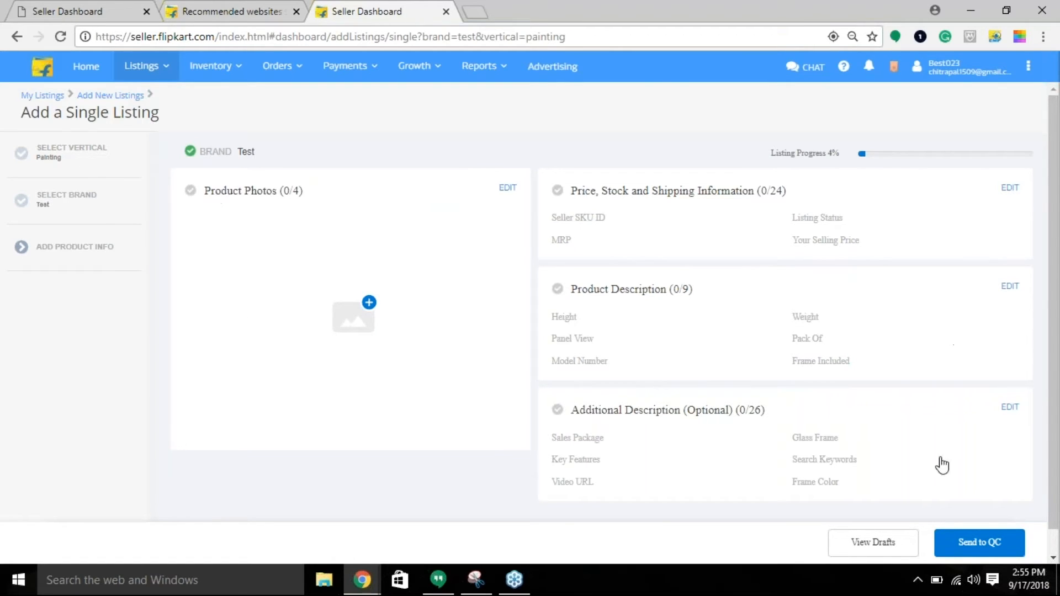
{"action": "mouse_move", "coordinate": [320, 174]}
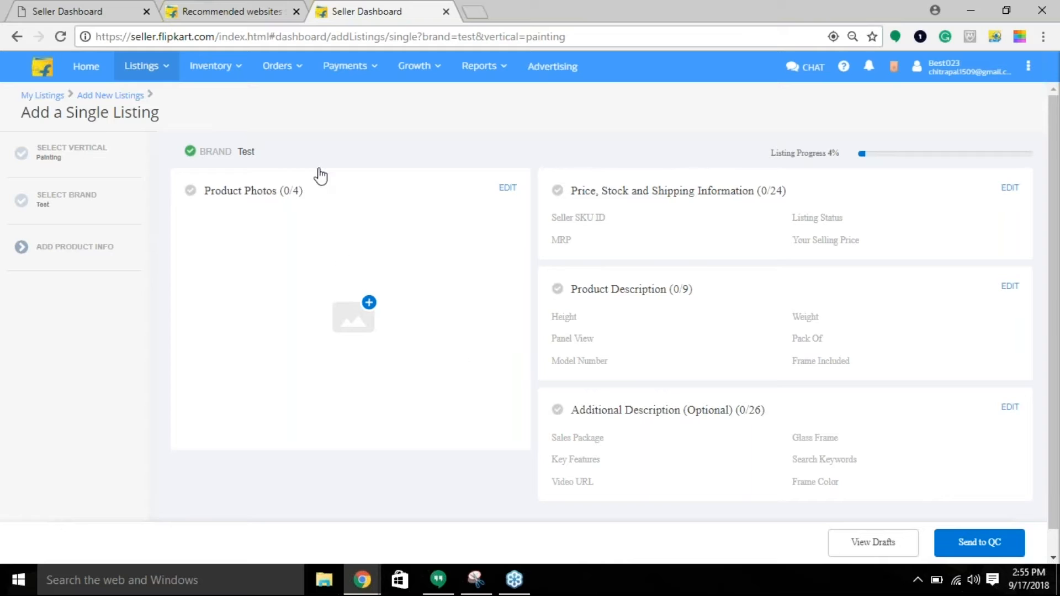
{"action": "mouse_move", "coordinate": [375, 331]}
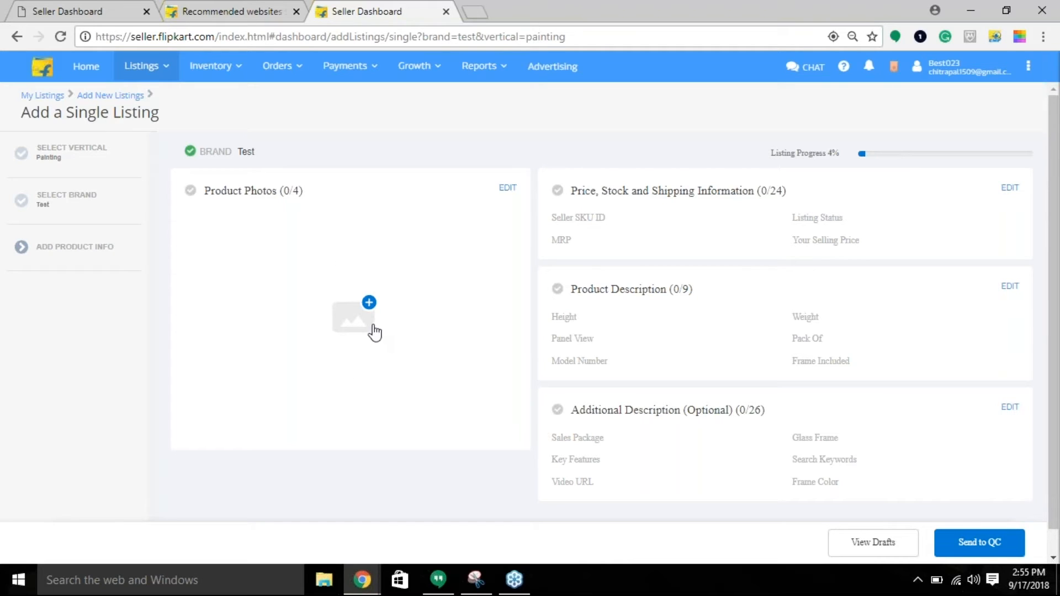
{"action": "mouse_move", "coordinate": [370, 313]}
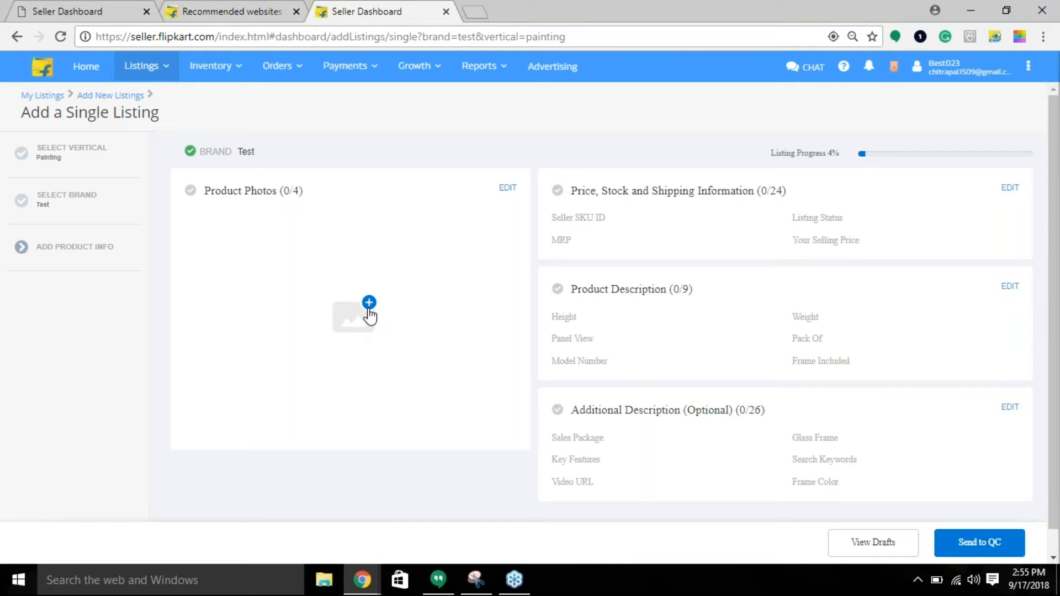
{"action": "left_click", "coordinate": [369, 315]}
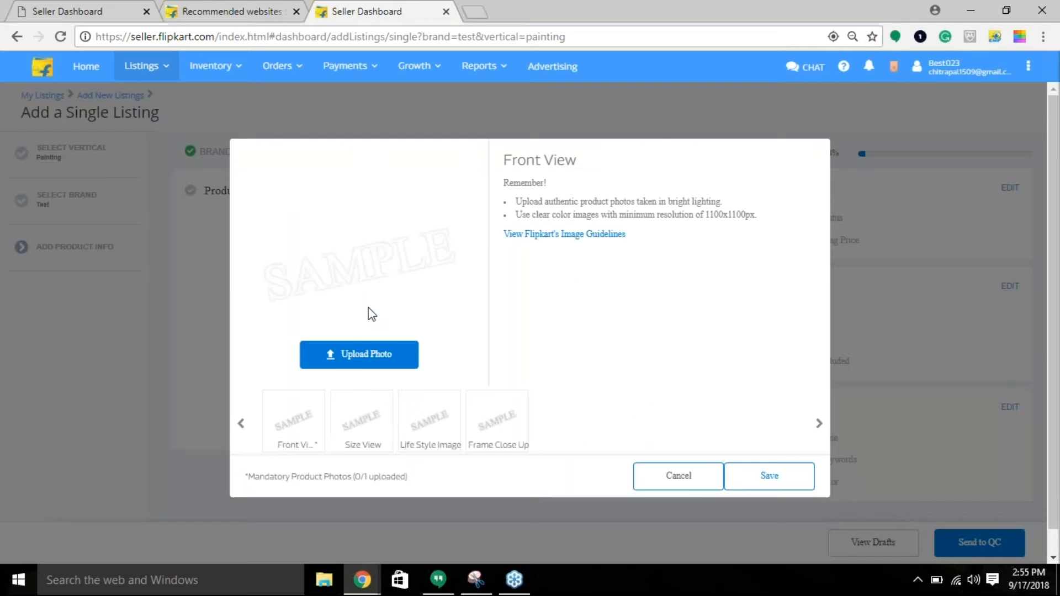
{"action": "left_click", "coordinate": [358, 354]}
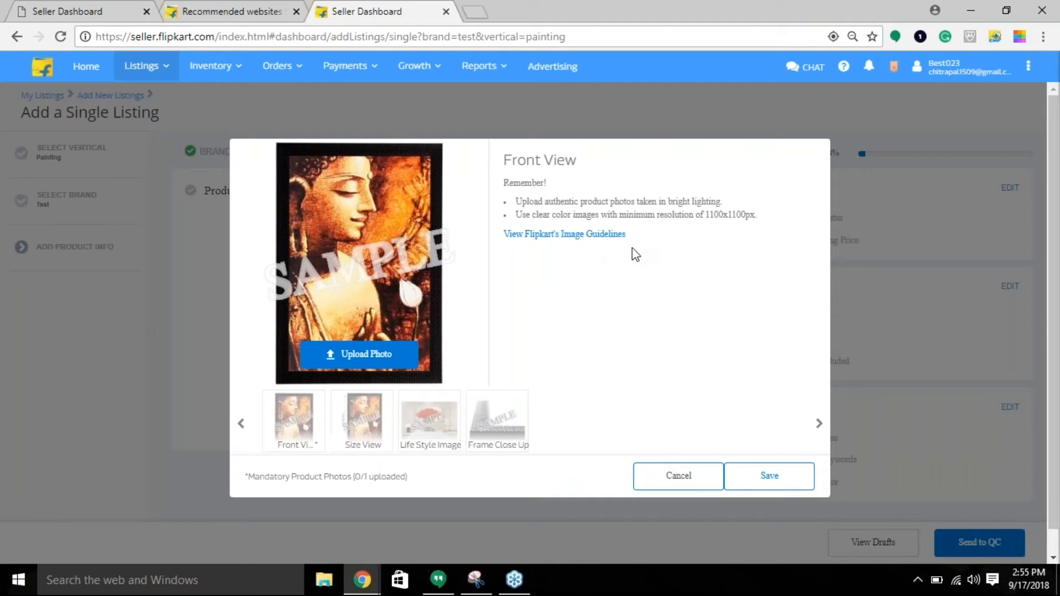
{"action": "mouse_move", "coordinate": [710, 359]}
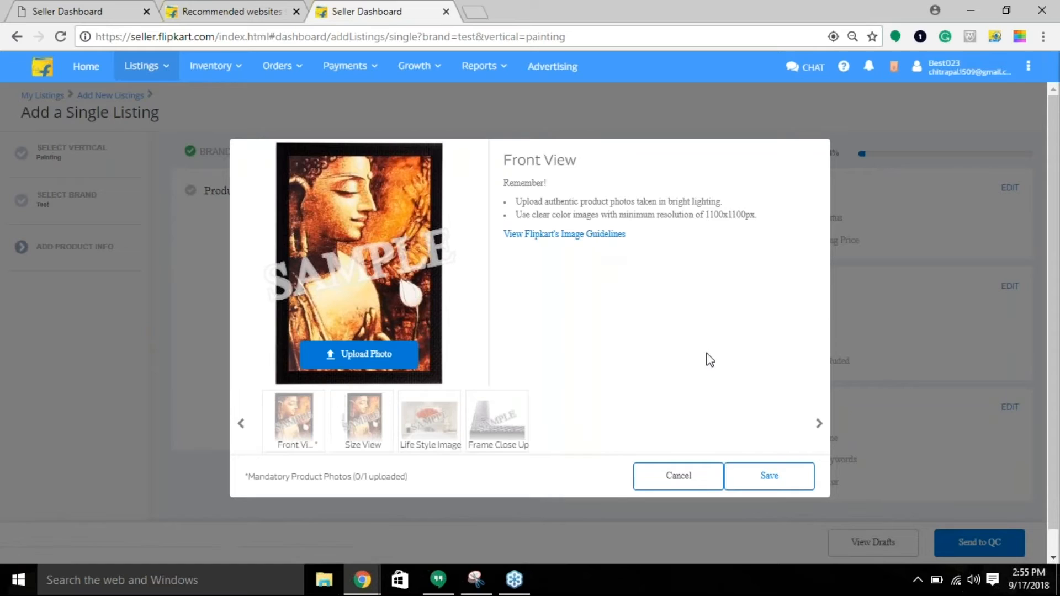
Open the Image Guidelines page and browse the category-wise guideline presentations list.
{"action": "left_click", "coordinate": [564, 234]}
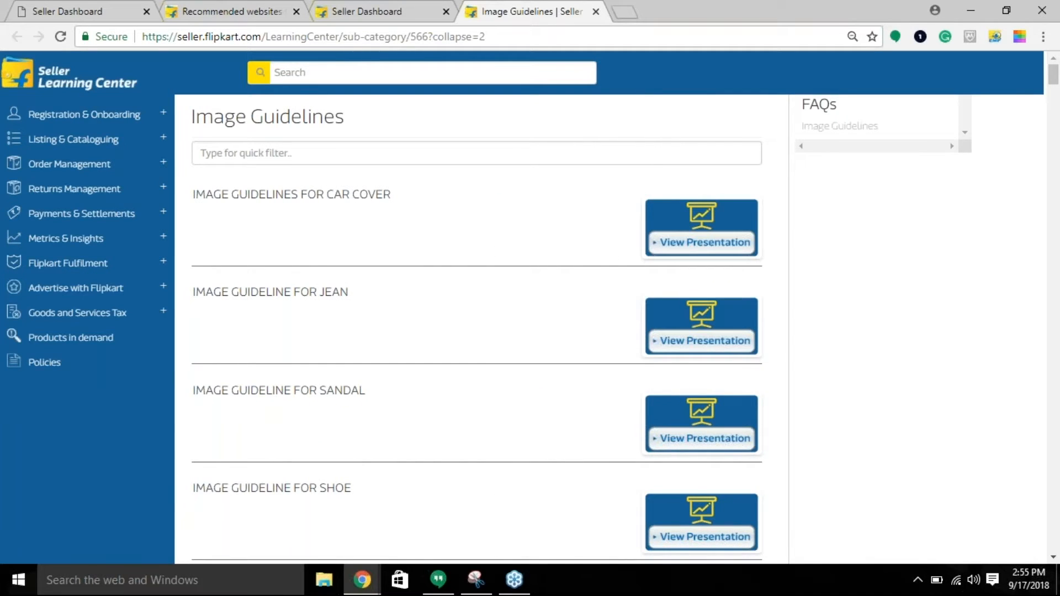
{"action": "scroll", "scroll_direction": "down", "scroll_amount": 3}
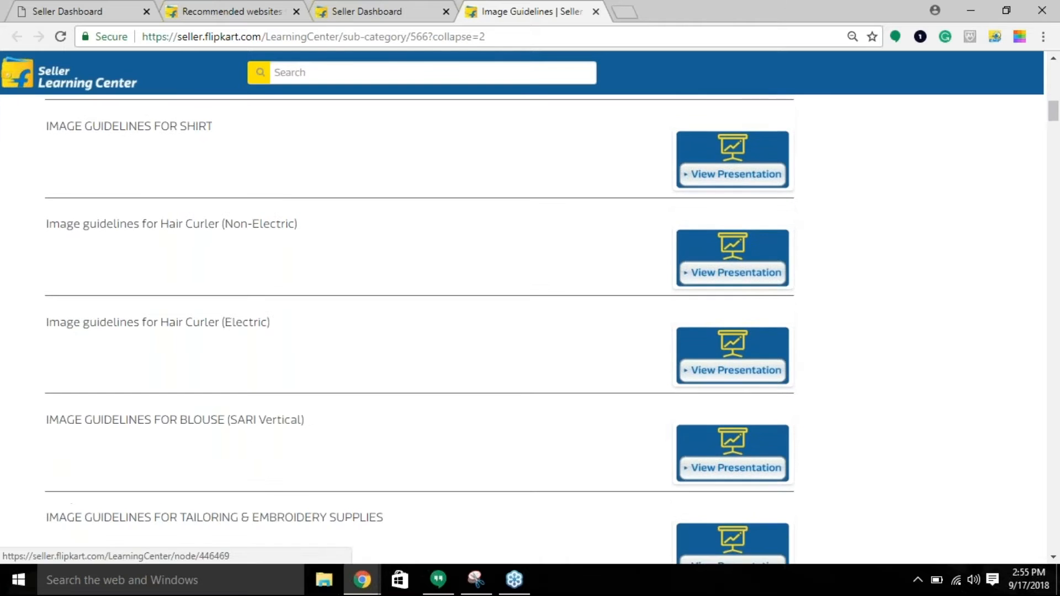
{"action": "scroll", "scroll_direction": "down", "scroll_amount": 3}
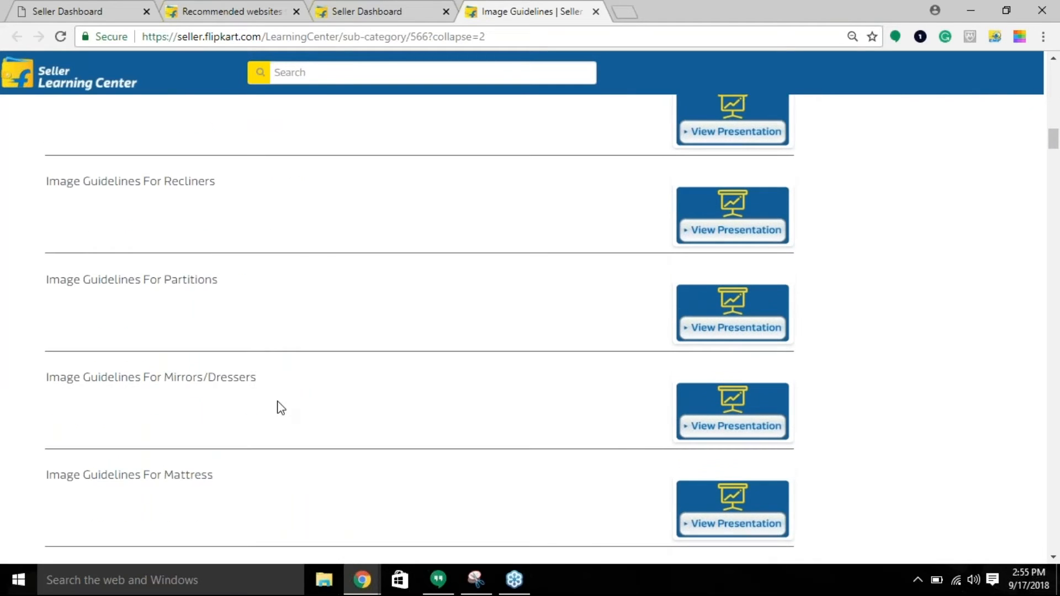
{"action": "scroll", "scroll_direction": "down", "scroll_amount": 3}
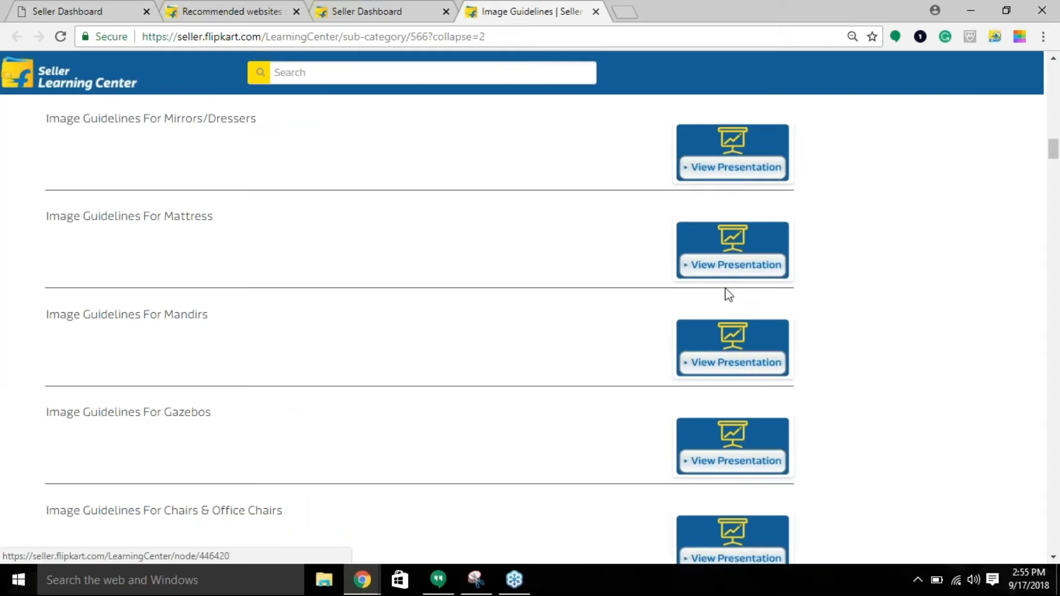
{"action": "mouse_move", "coordinate": [81, 287]}
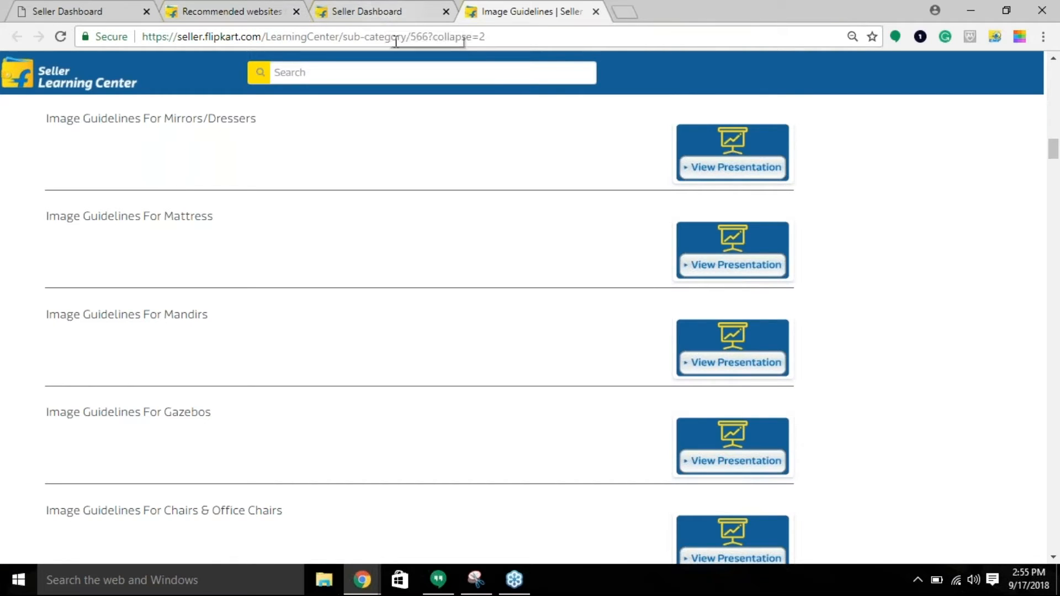
{"action": "mouse_move", "coordinate": [383, 11]}
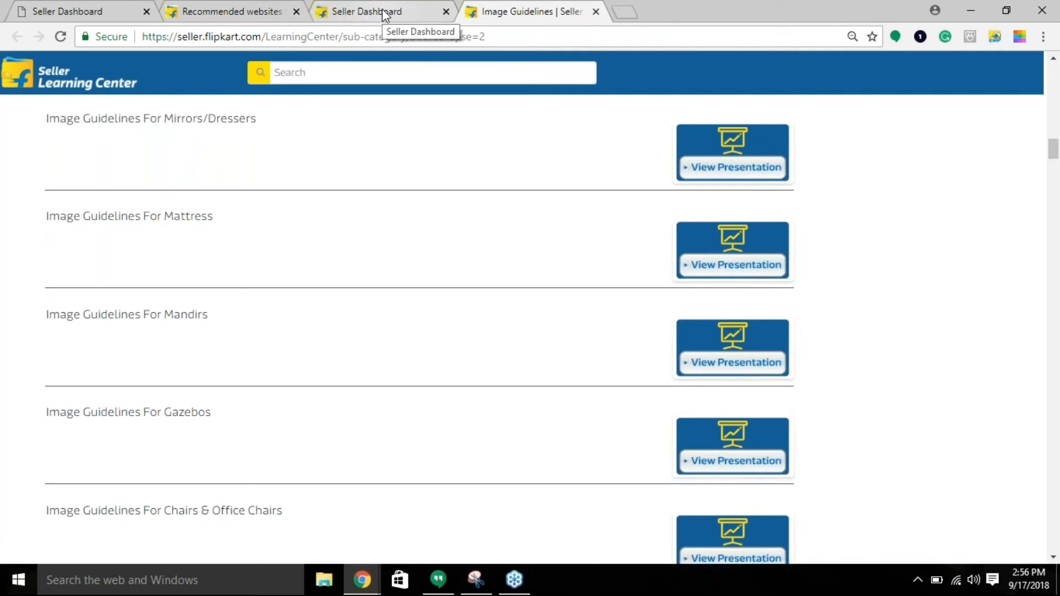
{"action": "mouse_move", "coordinate": [168, 7]}
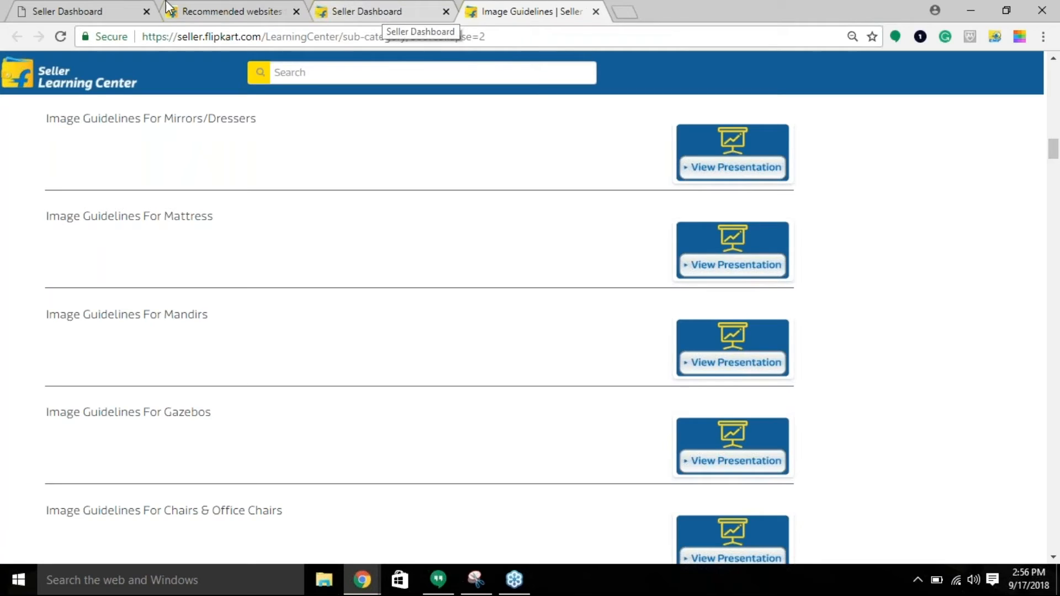
{"action": "mouse_move", "coordinate": [231, 11]}
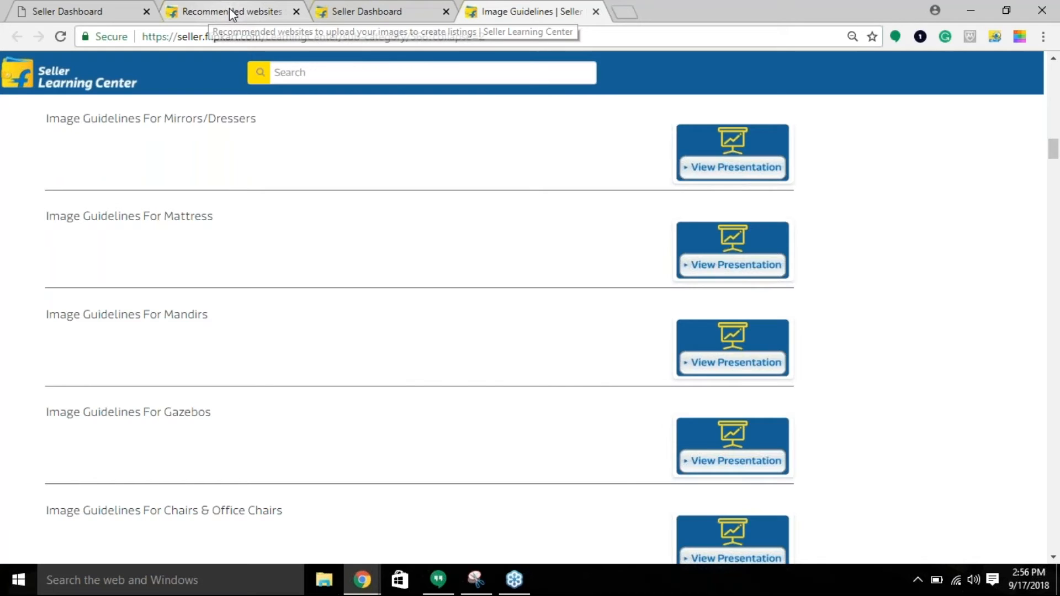
Return to the recommended-websites guide and read its privacy advice for image hosting.
{"action": "left_click", "coordinate": [230, 11]}
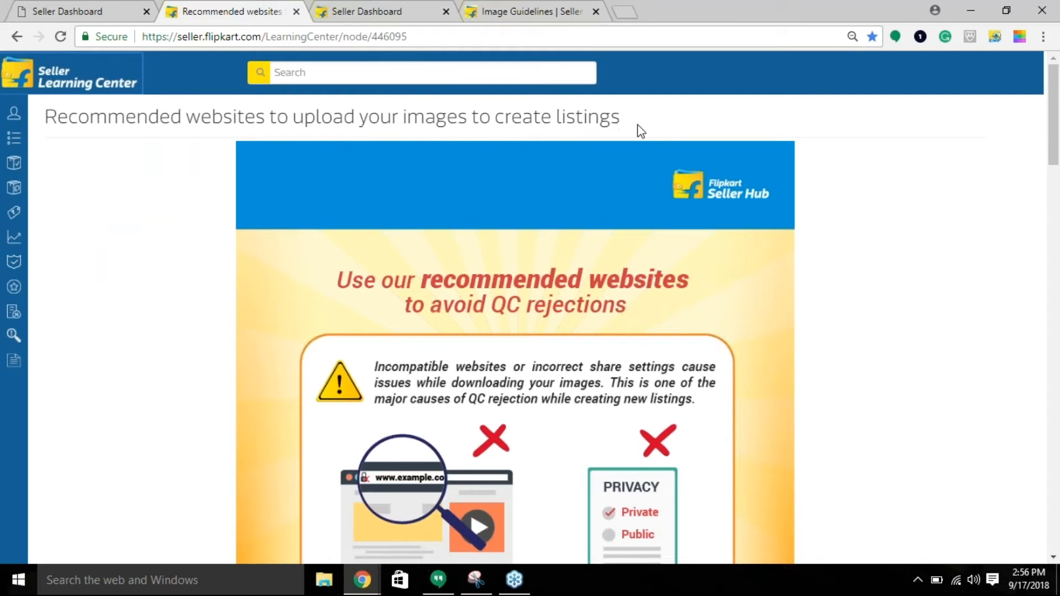
{"action": "mouse_move", "coordinate": [242, 237]}
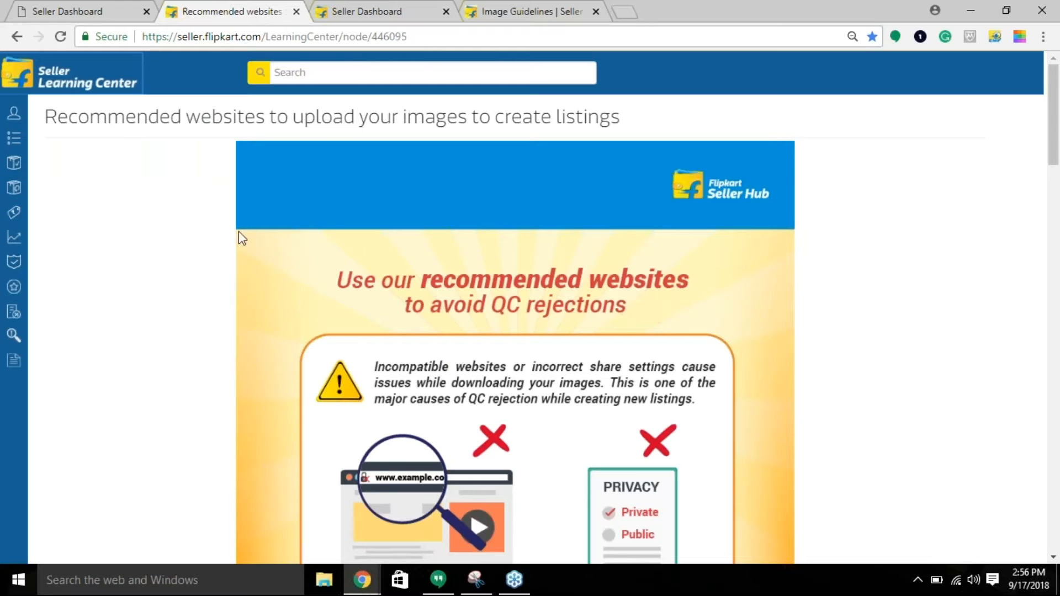
{"action": "mouse_move", "coordinate": [162, 286]}
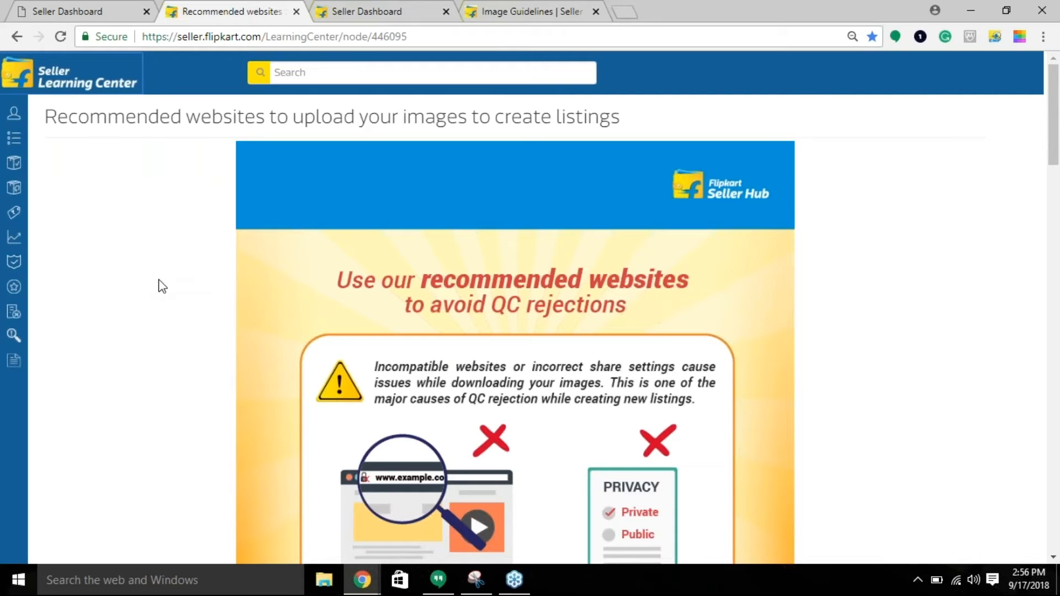
{"action": "scroll", "scroll_direction": "down", "scroll_amount": 3}
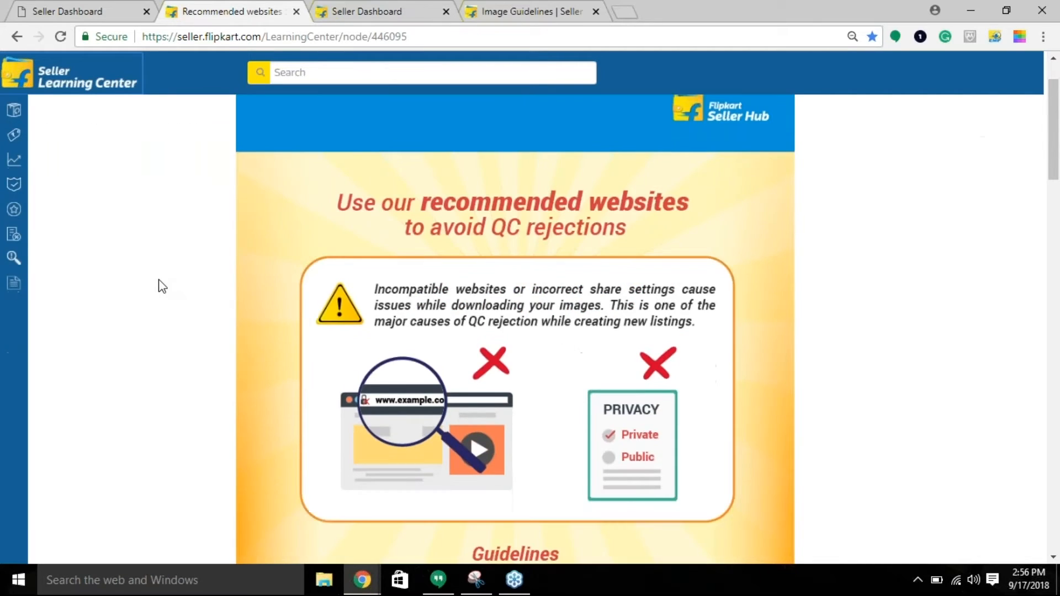
{"action": "scroll", "scroll_direction": "down", "scroll_amount": 3}
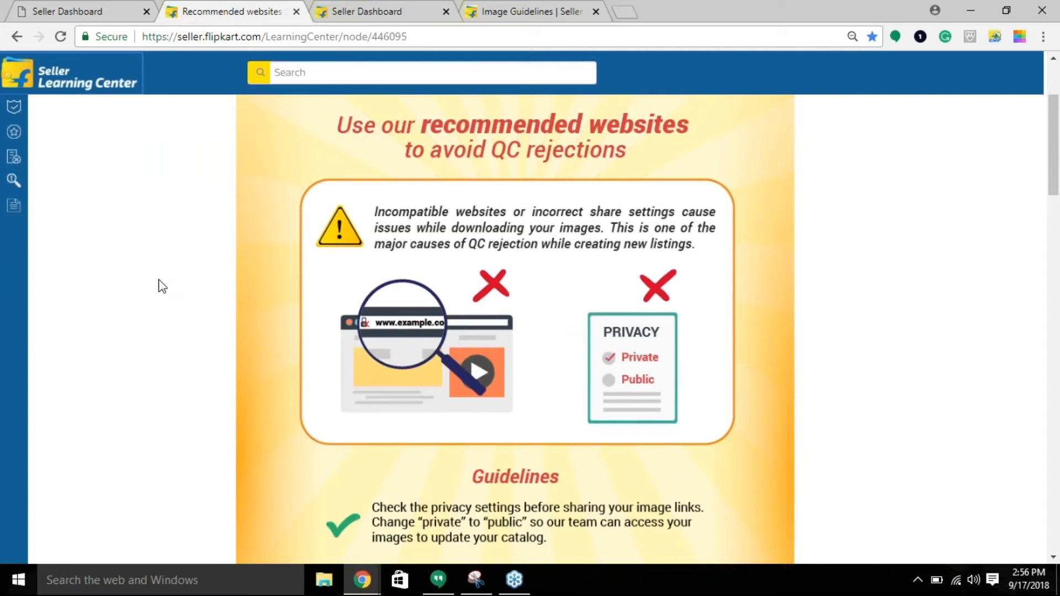
{"action": "scroll", "scroll_direction": "down", "scroll_amount": 3}
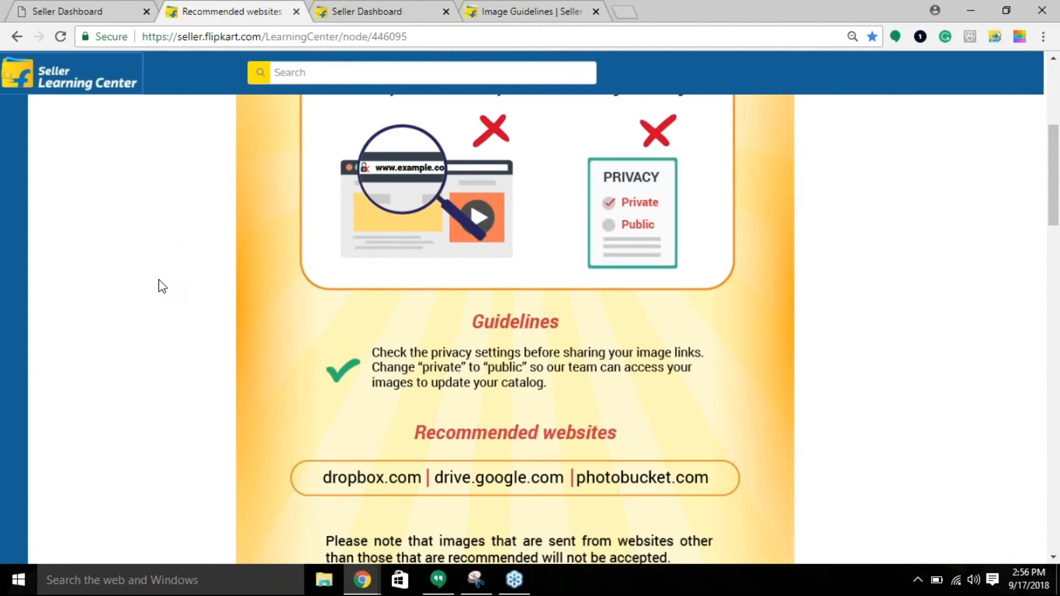
{"action": "scroll", "scroll_direction": "down", "scroll_amount": 3}
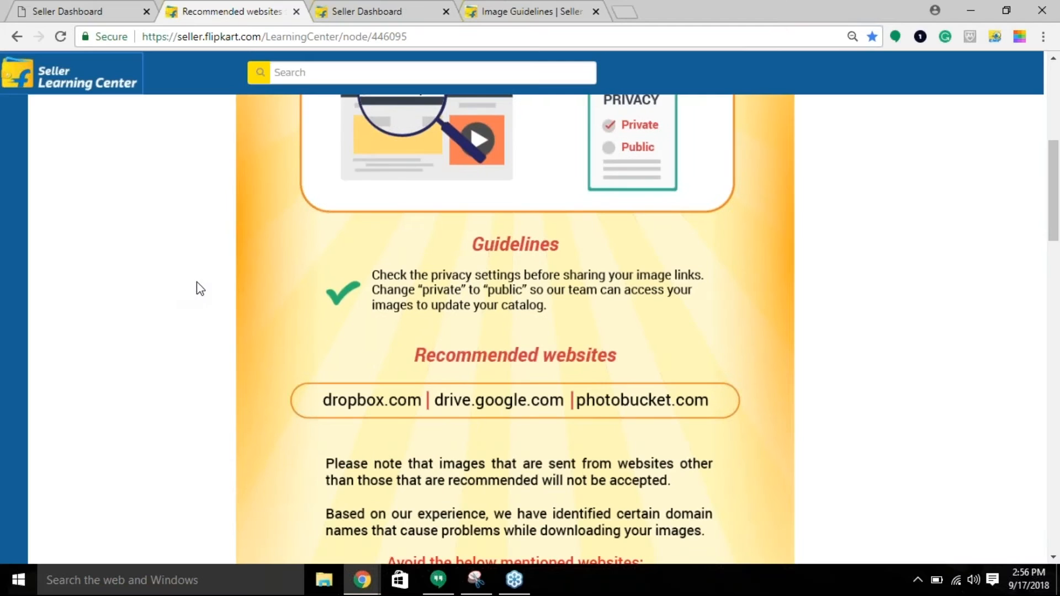
{"action": "mouse_move", "coordinate": [685, 346]}
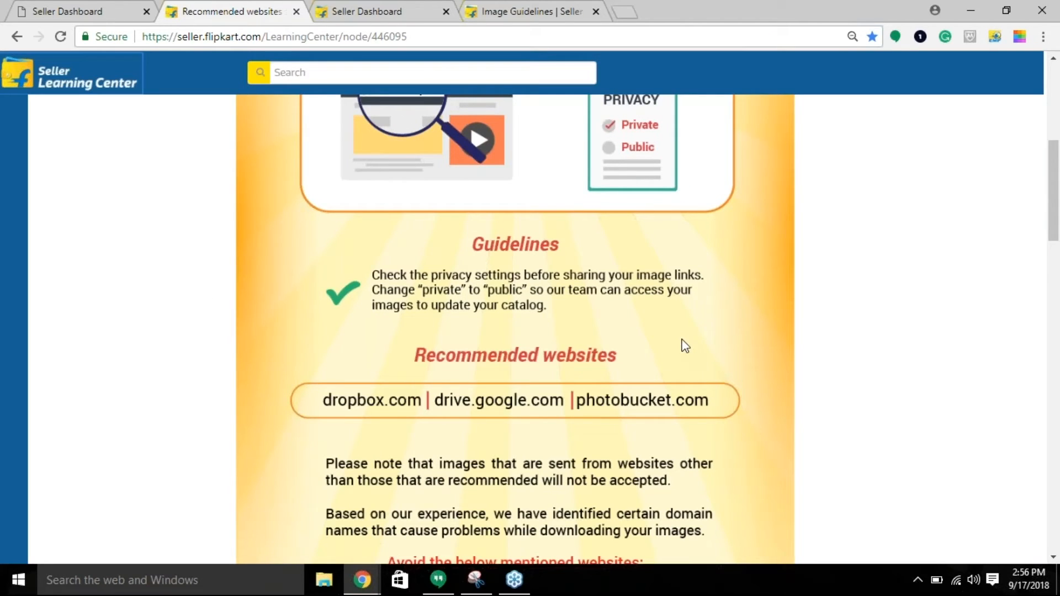
{"action": "mouse_move", "coordinate": [533, 410]}
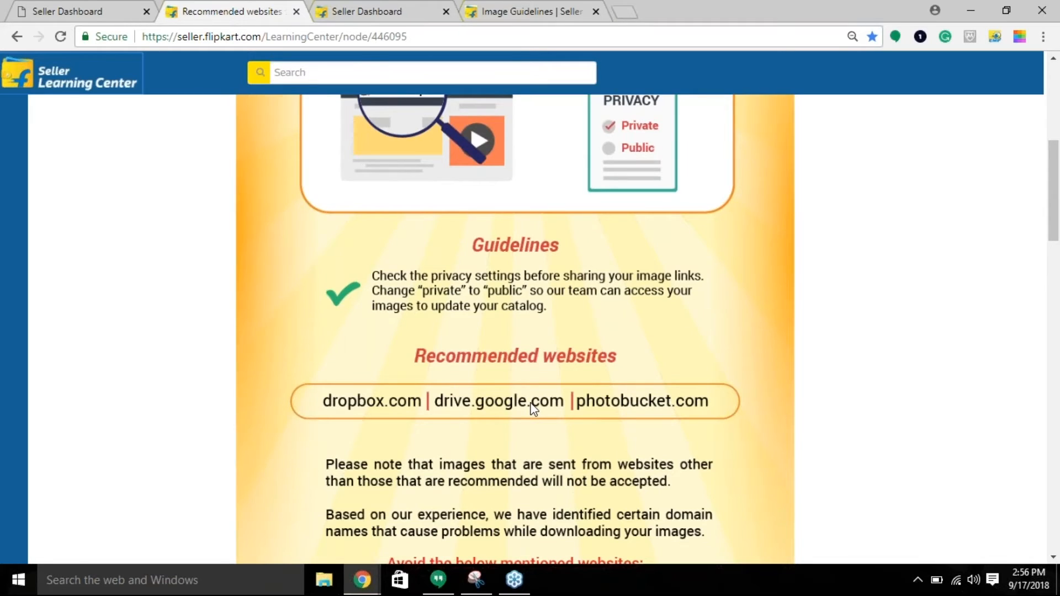
{"action": "scroll", "scroll_direction": "up", "scroll_amount": 3}
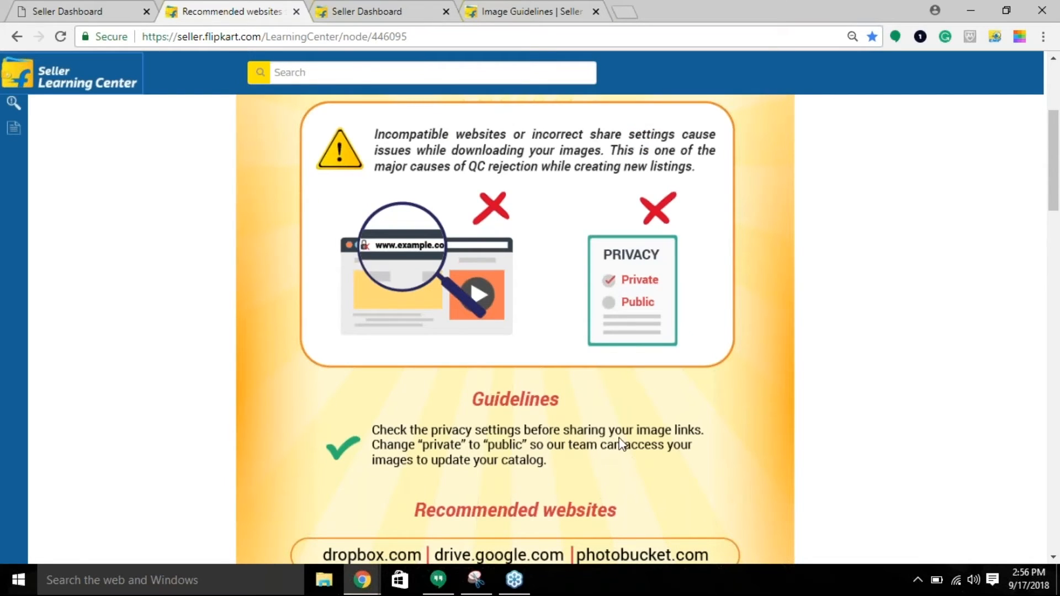
{"action": "mouse_move", "coordinate": [405, 453]}
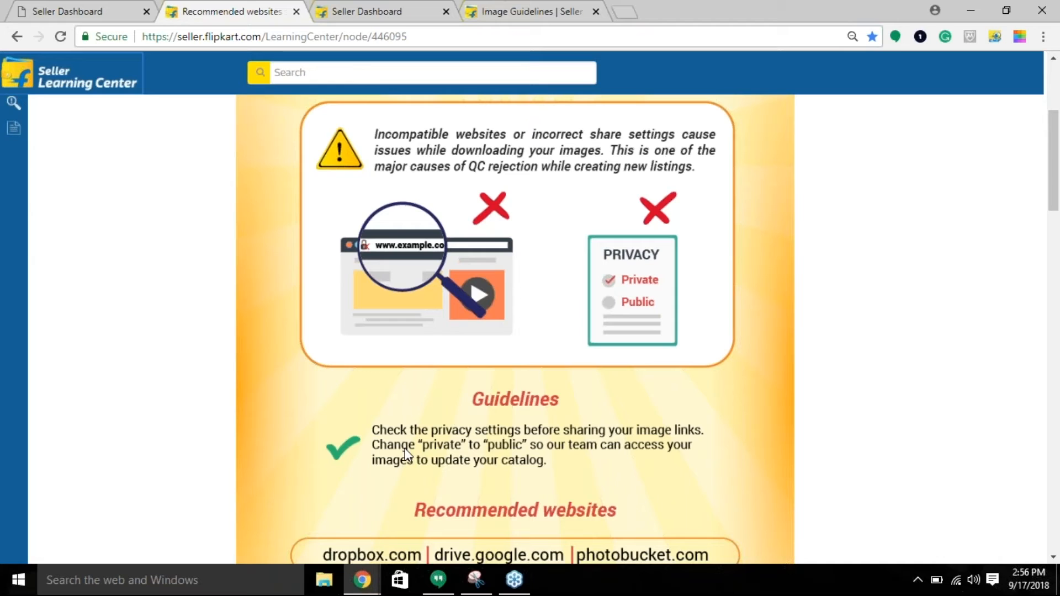
{"action": "mouse_move", "coordinate": [653, 466]}
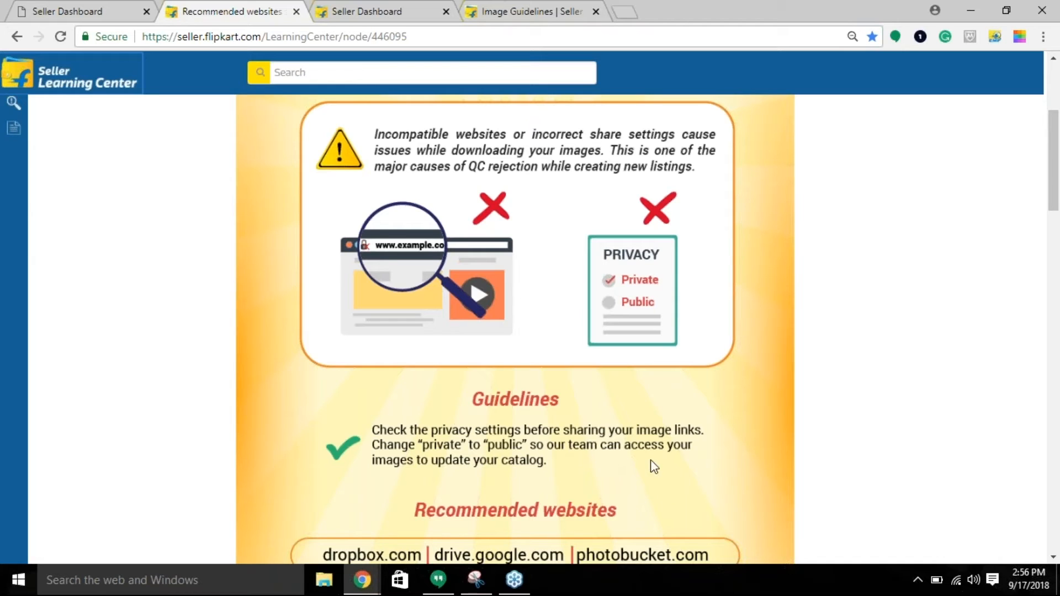
{"action": "mouse_move", "coordinate": [503, 478]}
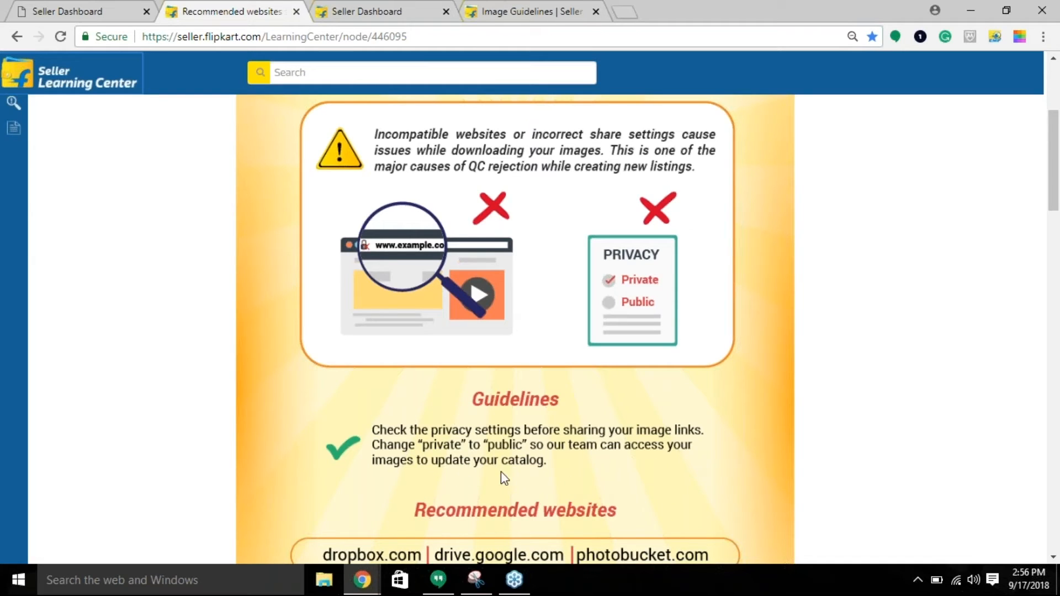
{"action": "mouse_move", "coordinate": [560, 480]}
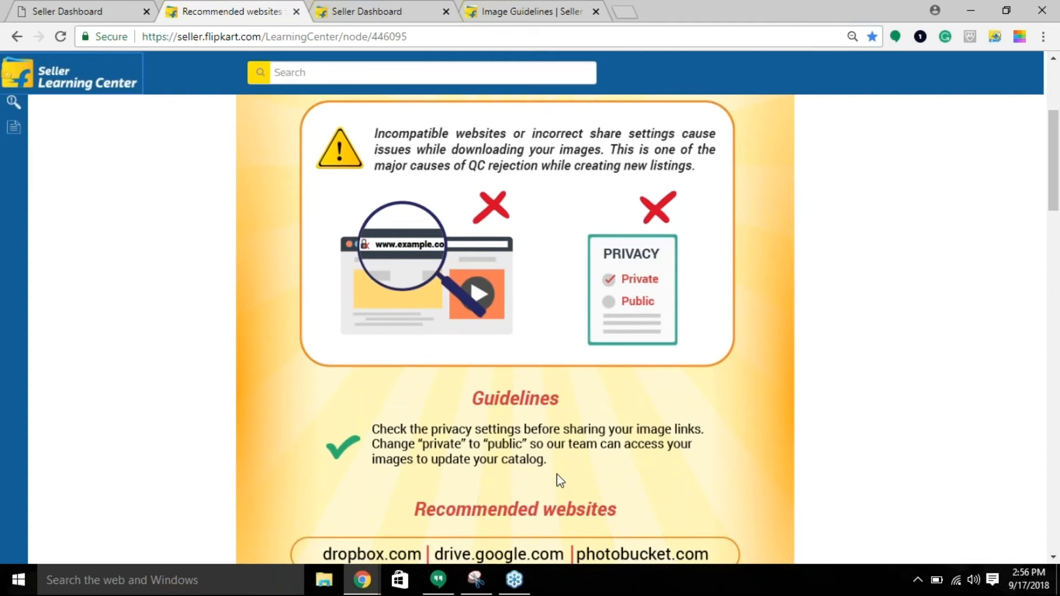
Review the infographic's list of websites to avoid, then scroll back up.
{"action": "scroll", "scroll_direction": "down", "scroll_amount": 3}
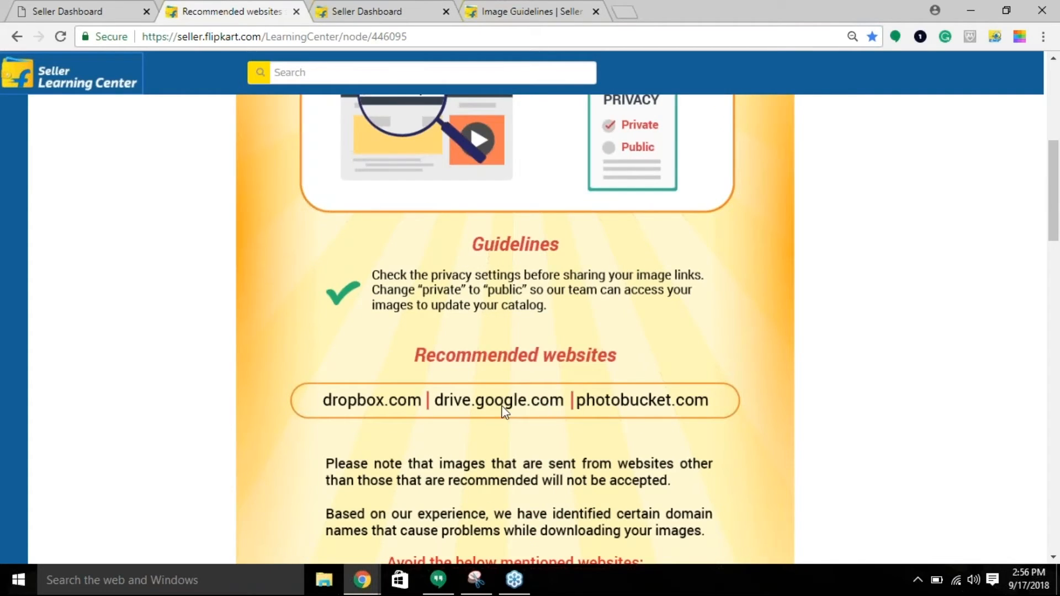
{"action": "mouse_move", "coordinate": [385, 426]}
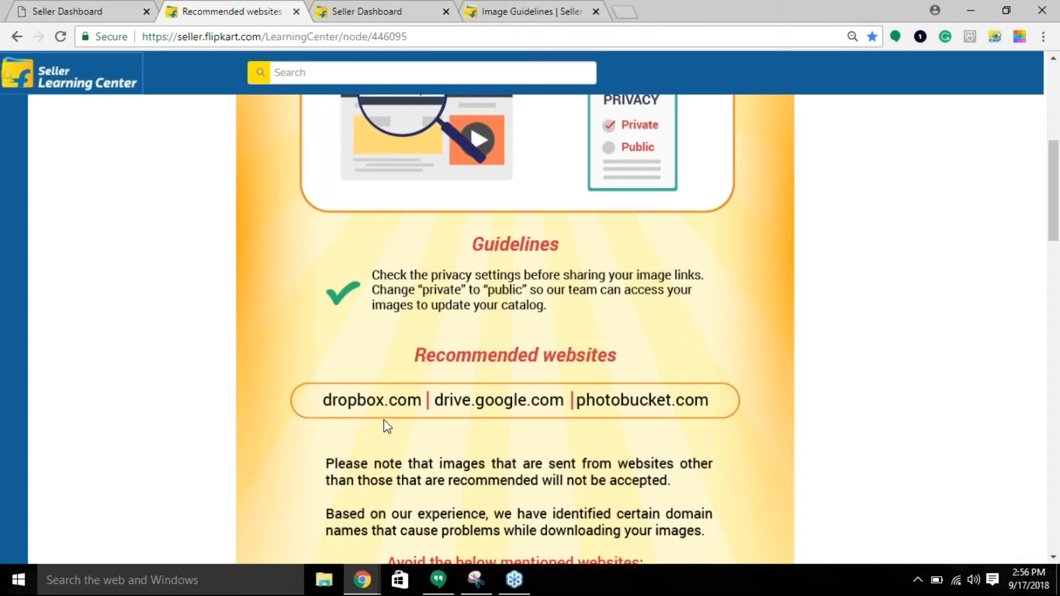
{"action": "mouse_move", "coordinate": [468, 449]}
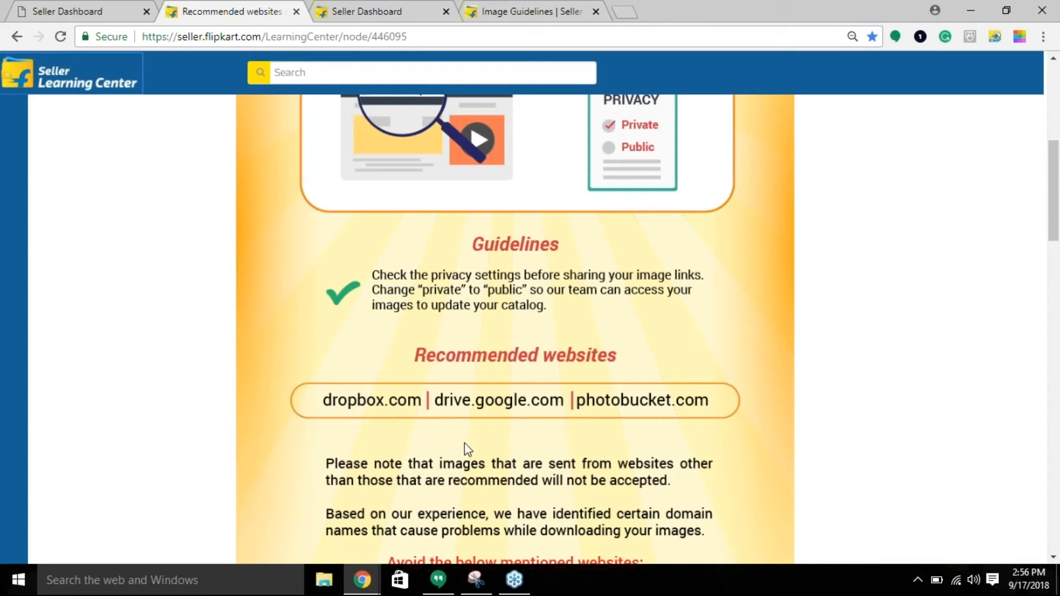
{"action": "mouse_move", "coordinate": [568, 474]}
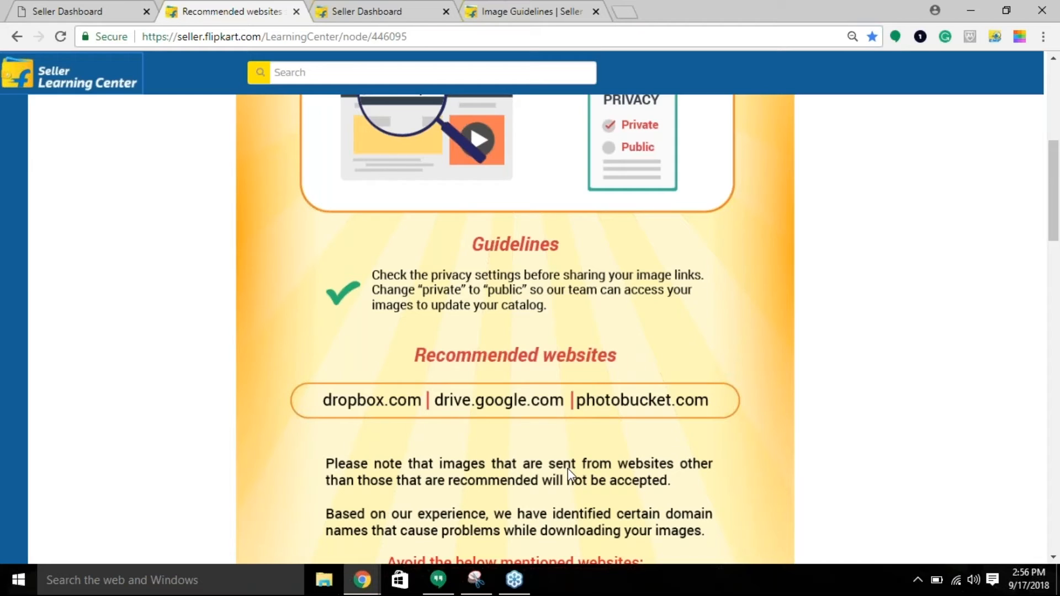
{"action": "mouse_move", "coordinate": [575, 499]}
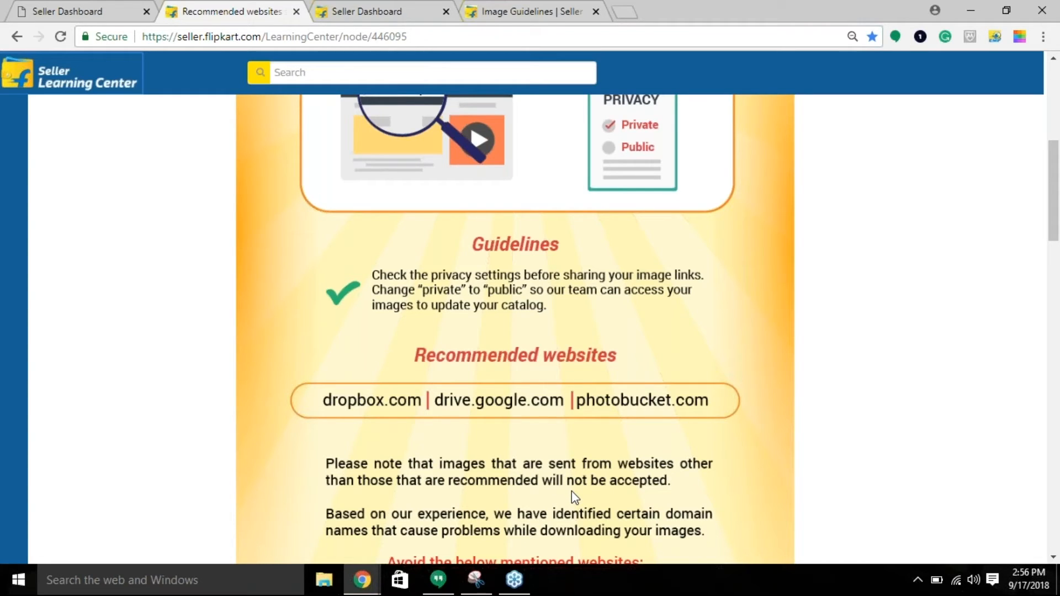
{"action": "scroll", "scroll_direction": "down", "scroll_amount": 3}
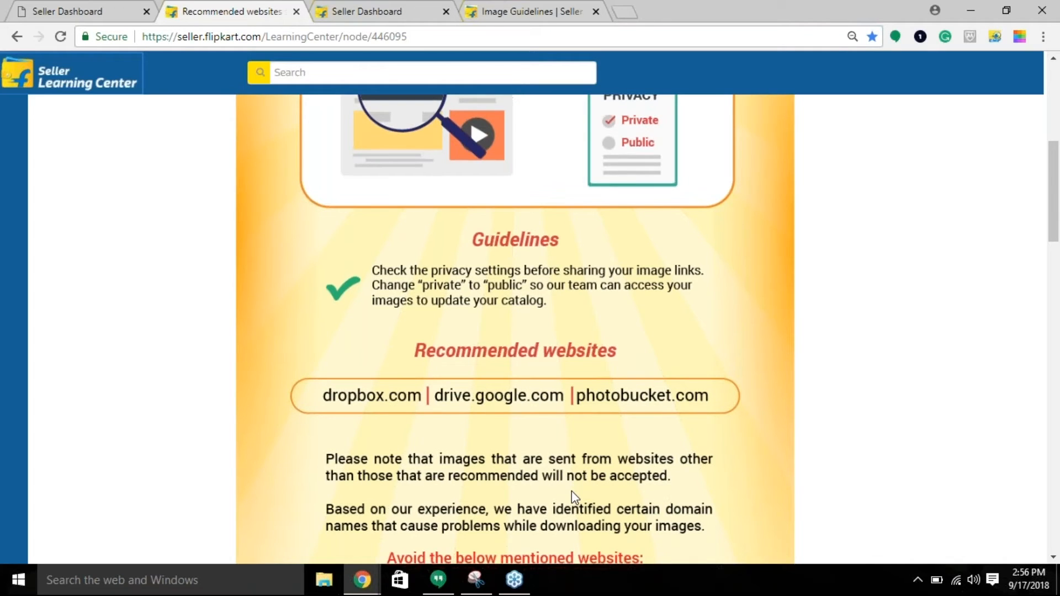
{"action": "scroll", "scroll_direction": "down", "scroll_amount": 3}
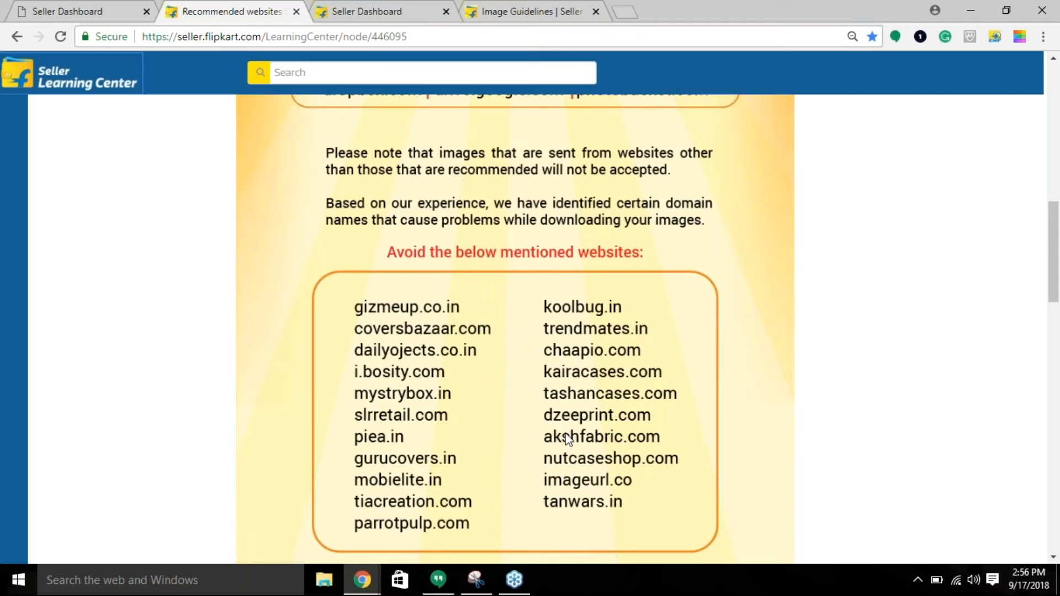
{"action": "scroll", "scroll_direction": "down", "scroll_amount": 3}
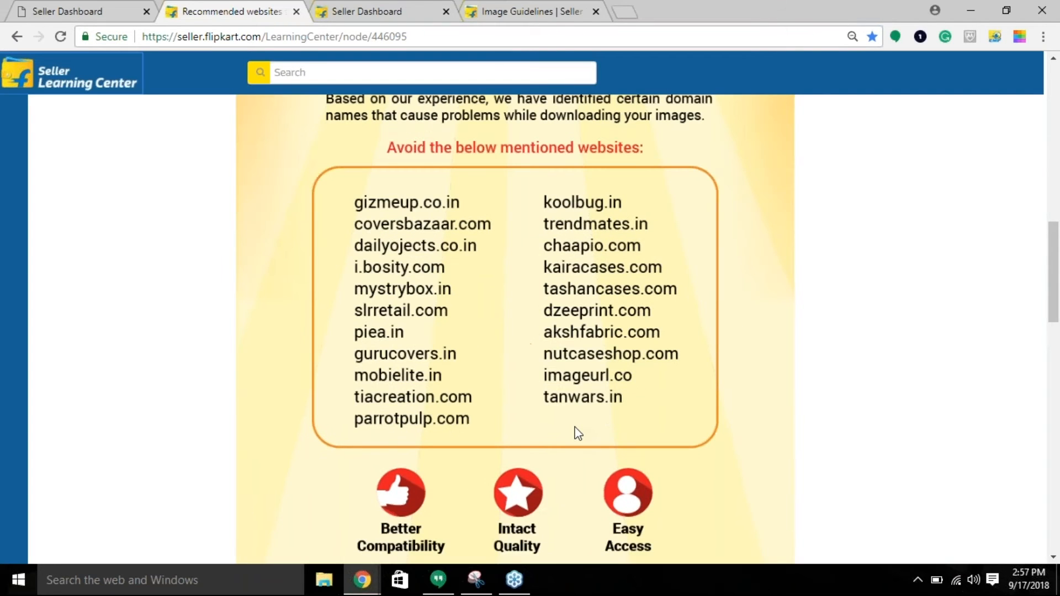
{"action": "scroll", "scroll_direction": "up", "scroll_amount": 3}
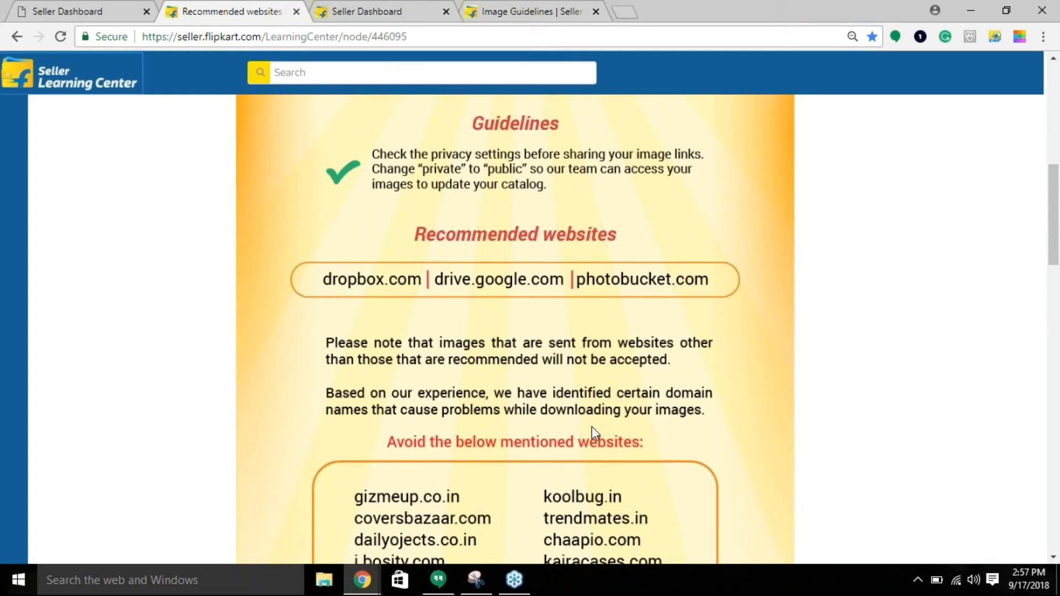
{"action": "scroll", "scroll_direction": "up", "scroll_amount": 3}
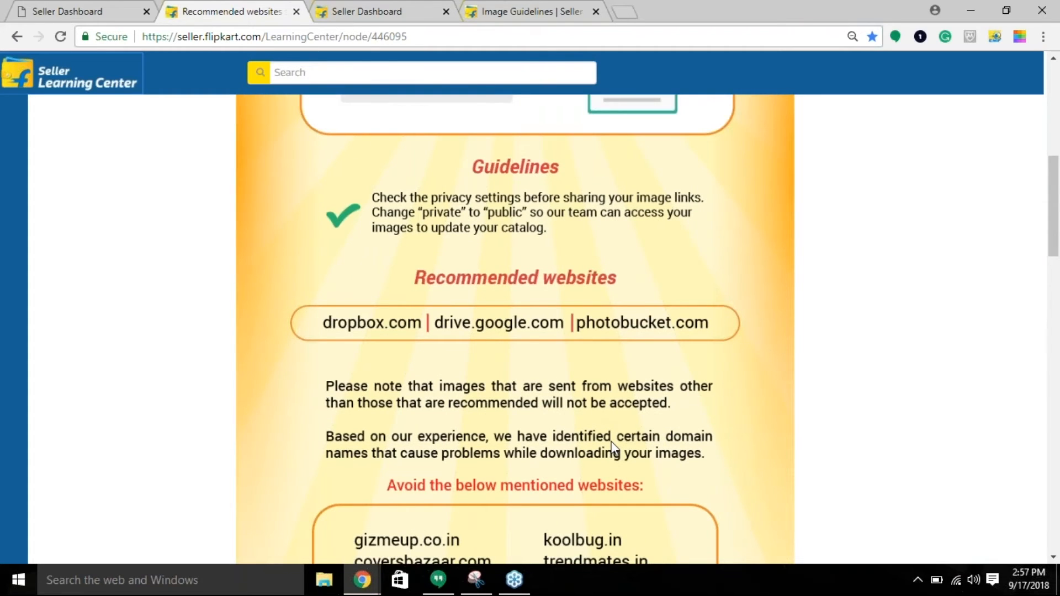
{"action": "scroll", "scroll_direction": "up", "scroll_amount": 3}
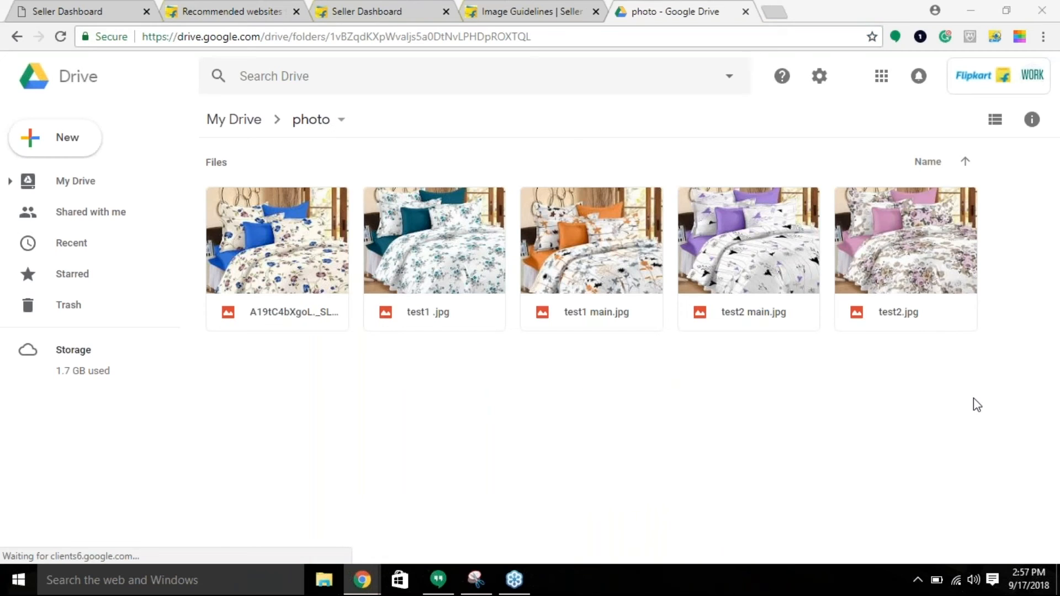
{"action": "mouse_move", "coordinate": [306, 283]}
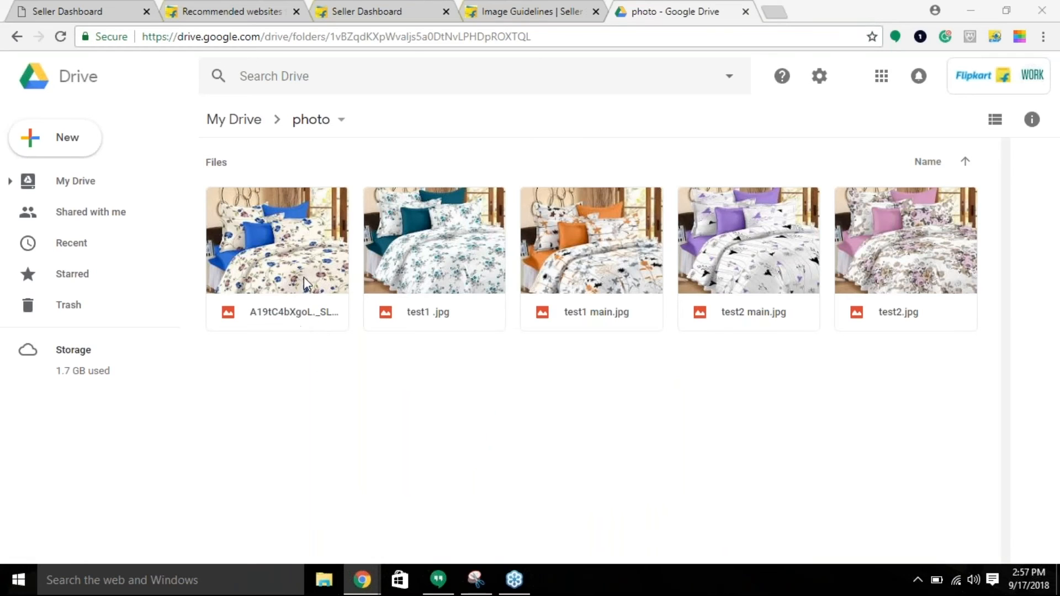
{"action": "mouse_move", "coordinate": [291, 291]}
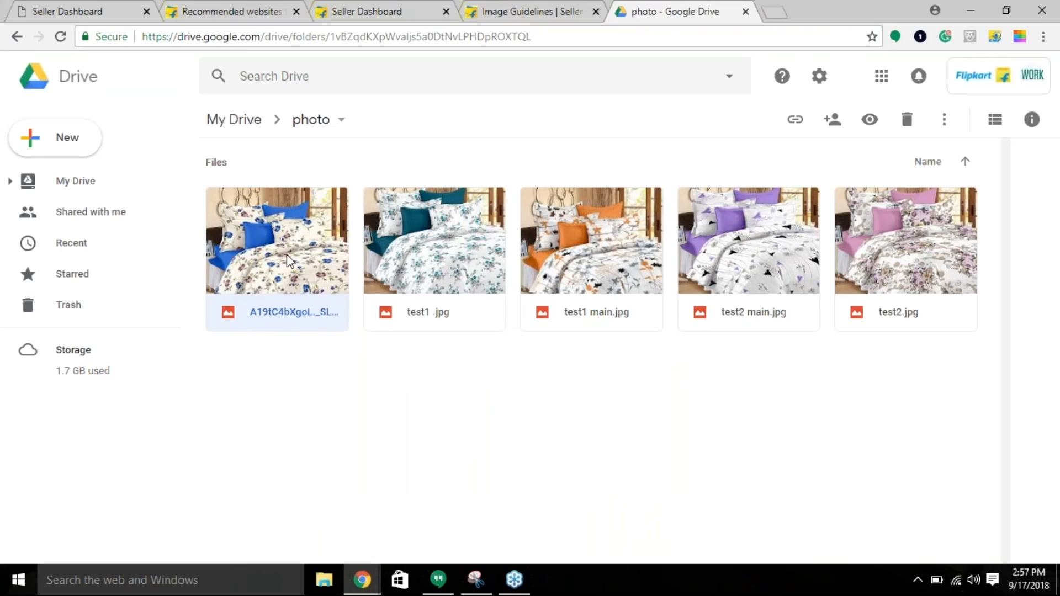
{"action": "mouse_move", "coordinate": [289, 293]}
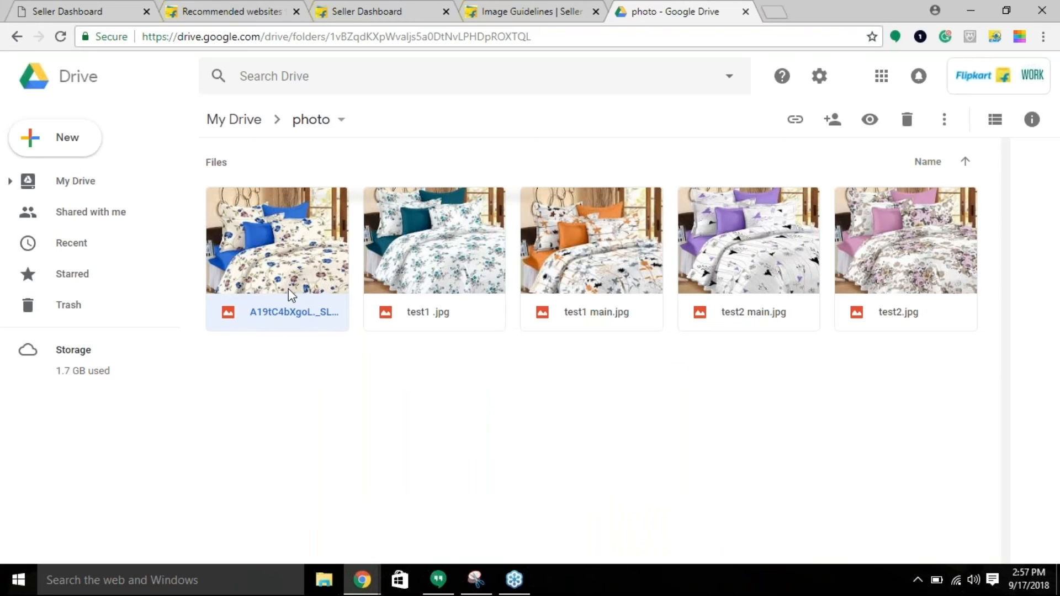
Bring up the actions menu for the blue-pillow bedsheet photo in Google Drive.
{"action": "right_click", "coordinate": [277, 240]}
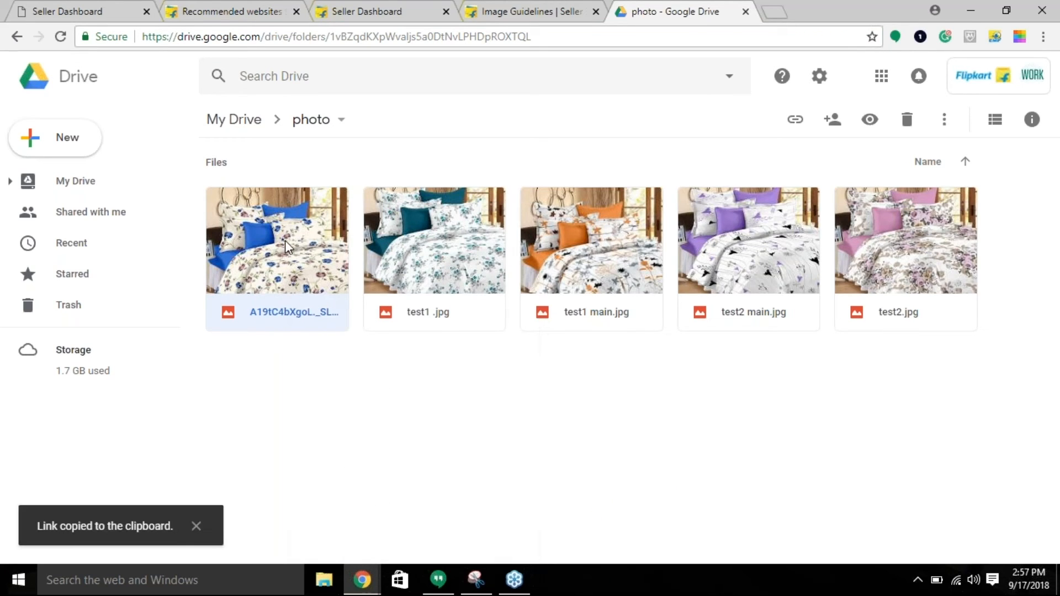
{"action": "mouse_move", "coordinate": [287, 270]}
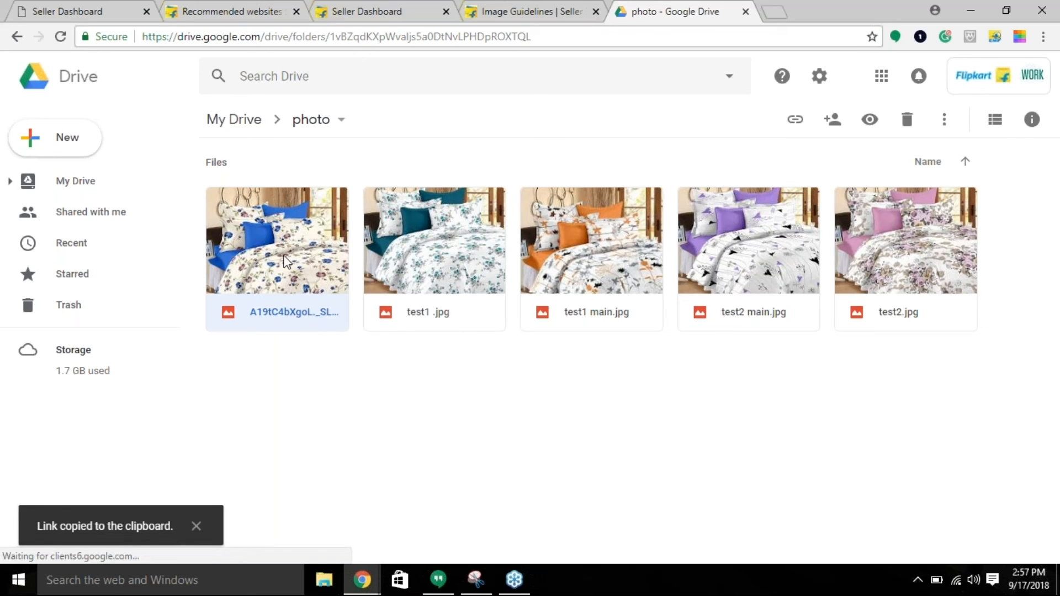
{"action": "right_click", "coordinate": [276, 239]}
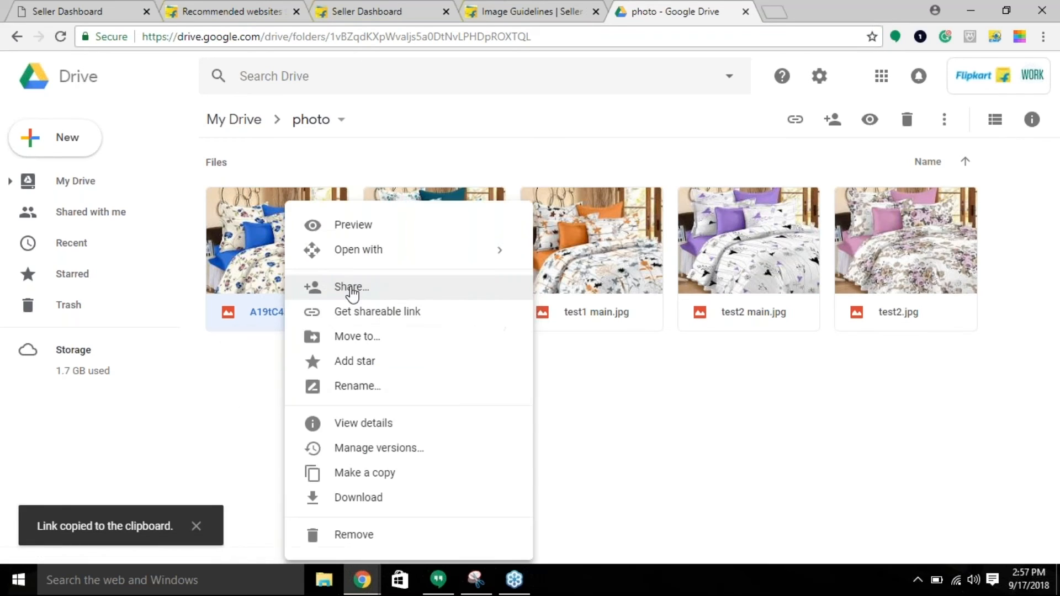
{"action": "left_click", "coordinate": [351, 287]}
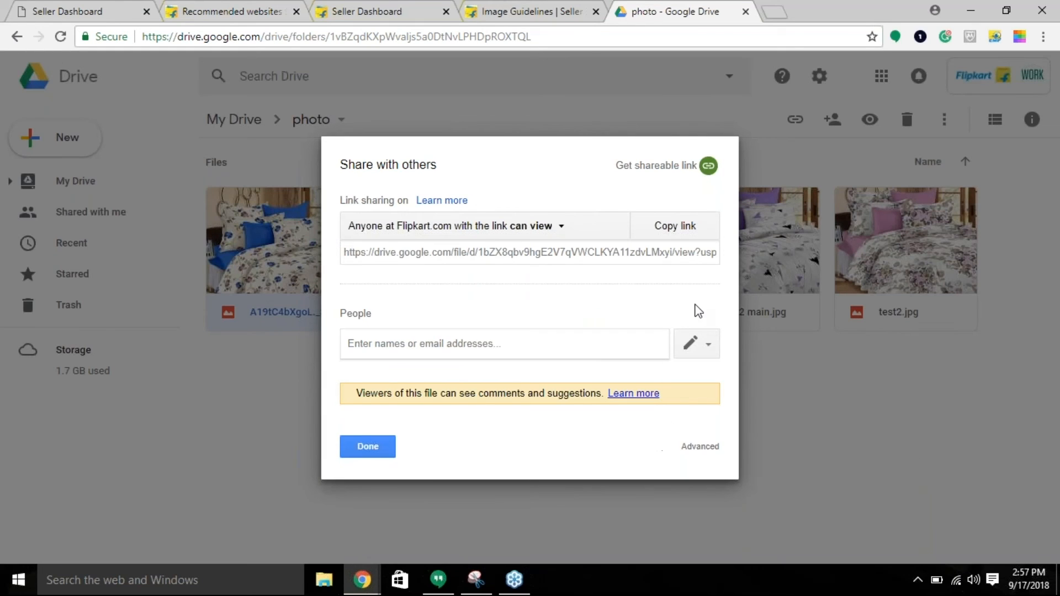
{"action": "mouse_move", "coordinate": [701, 455]}
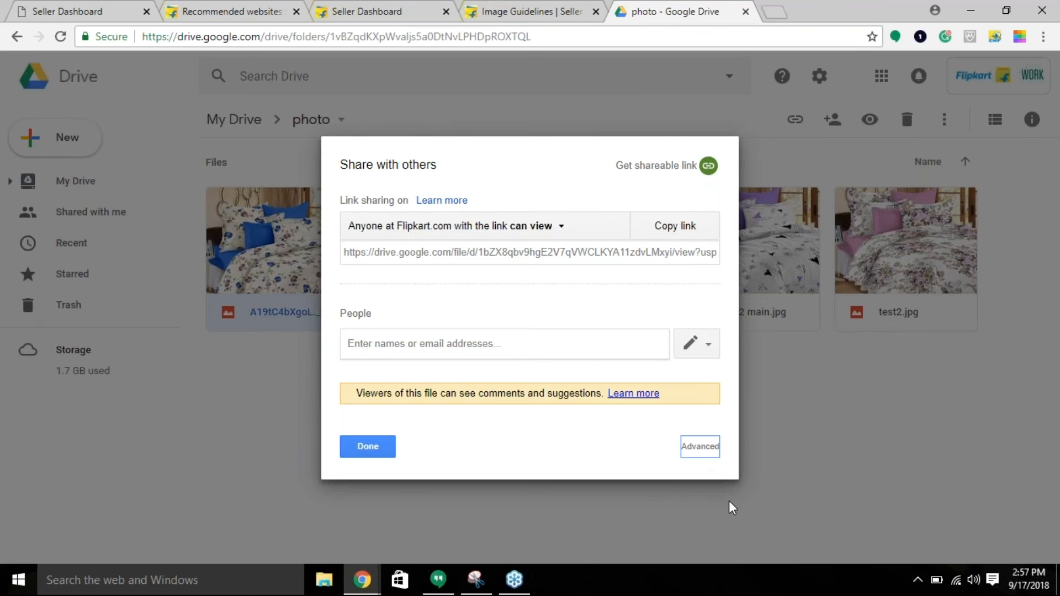
{"action": "left_click", "coordinate": [700, 446]}
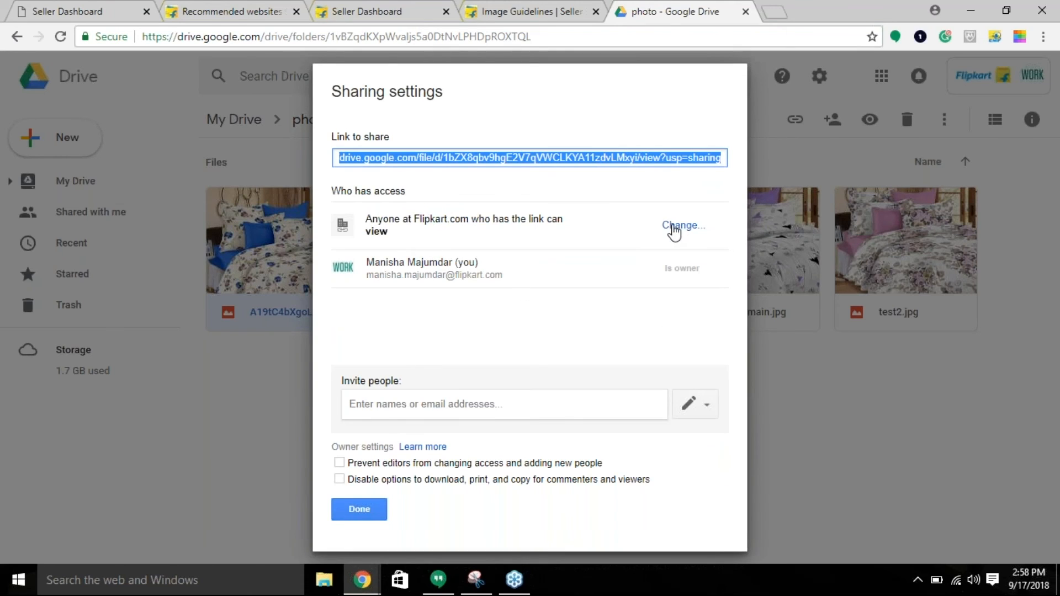
{"action": "left_click", "coordinate": [682, 225]}
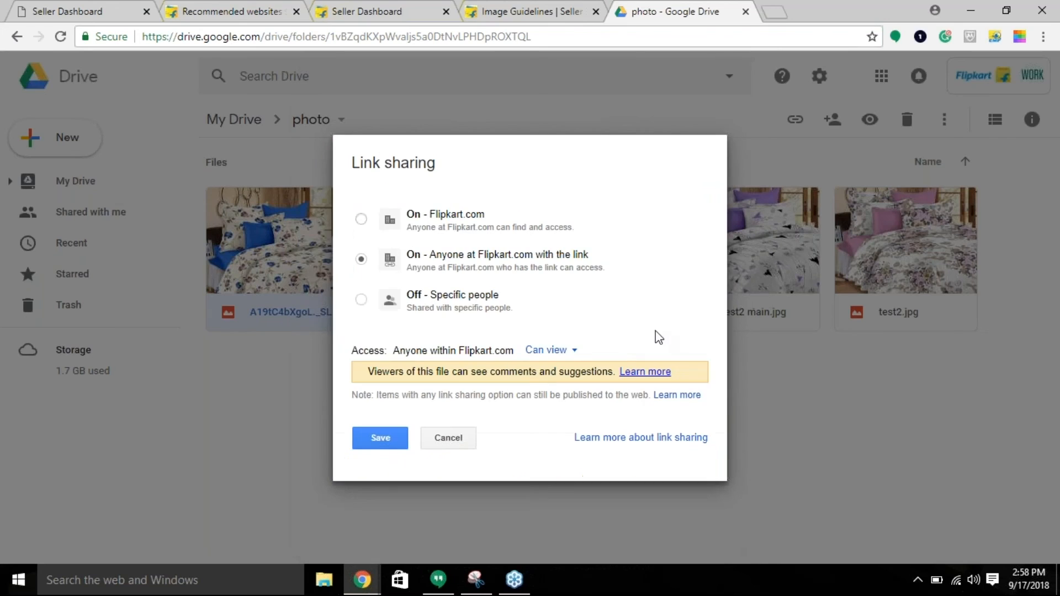
{"action": "left_click", "coordinate": [361, 218]}
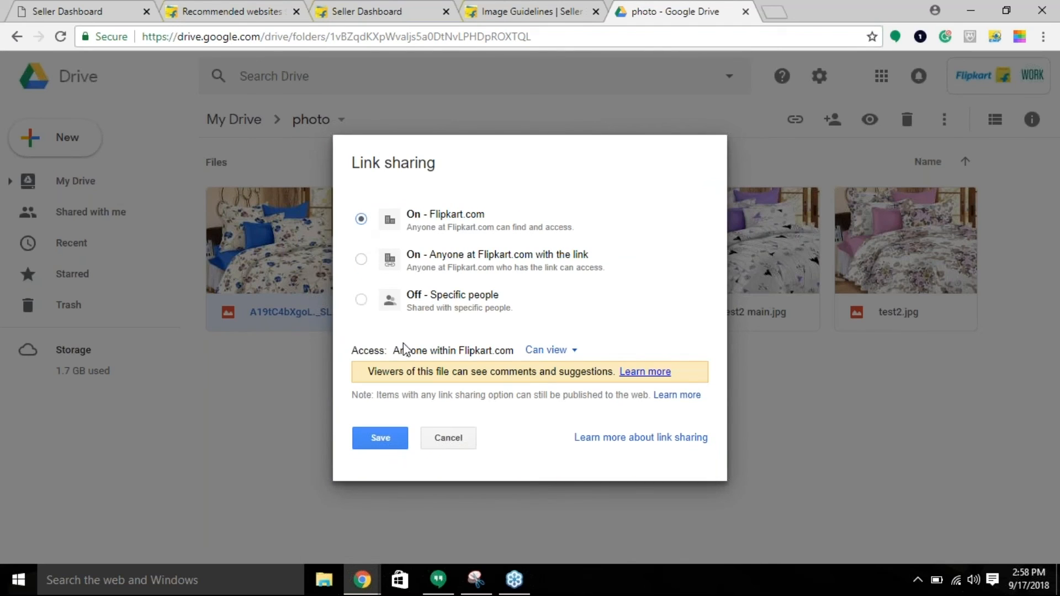
{"action": "left_click", "coordinate": [361, 259]}
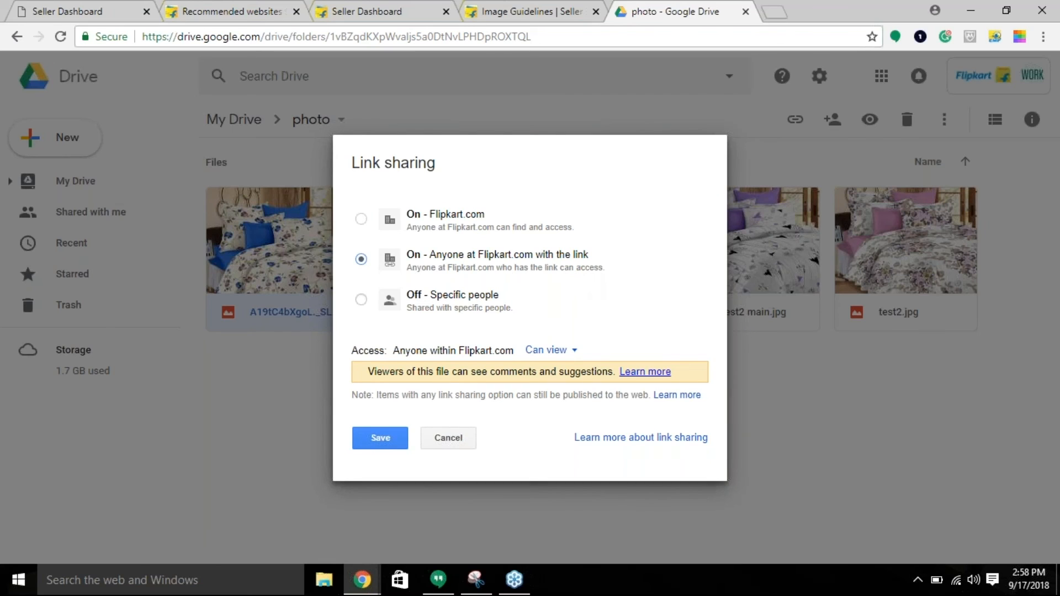
{"action": "mouse_move", "coordinate": [665, 281]}
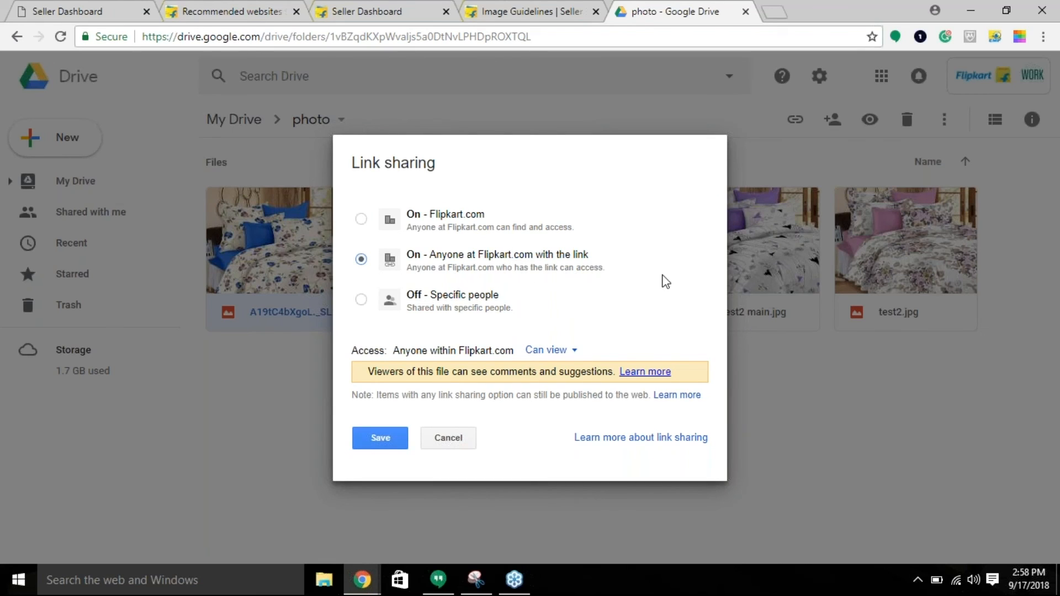
{"action": "left_click", "coordinate": [548, 350]}
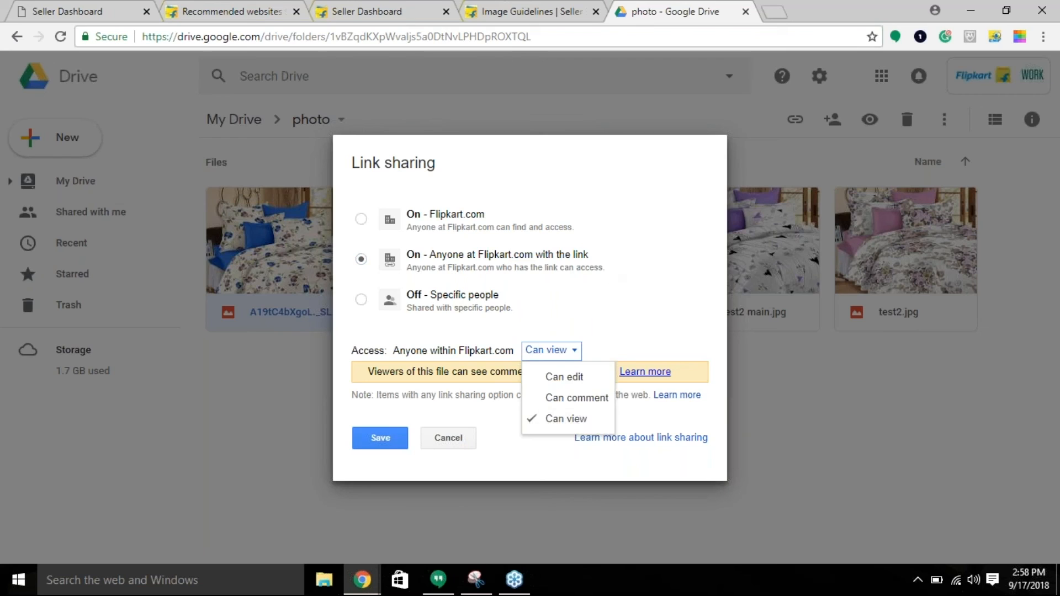
{"action": "mouse_move", "coordinate": [582, 382]}
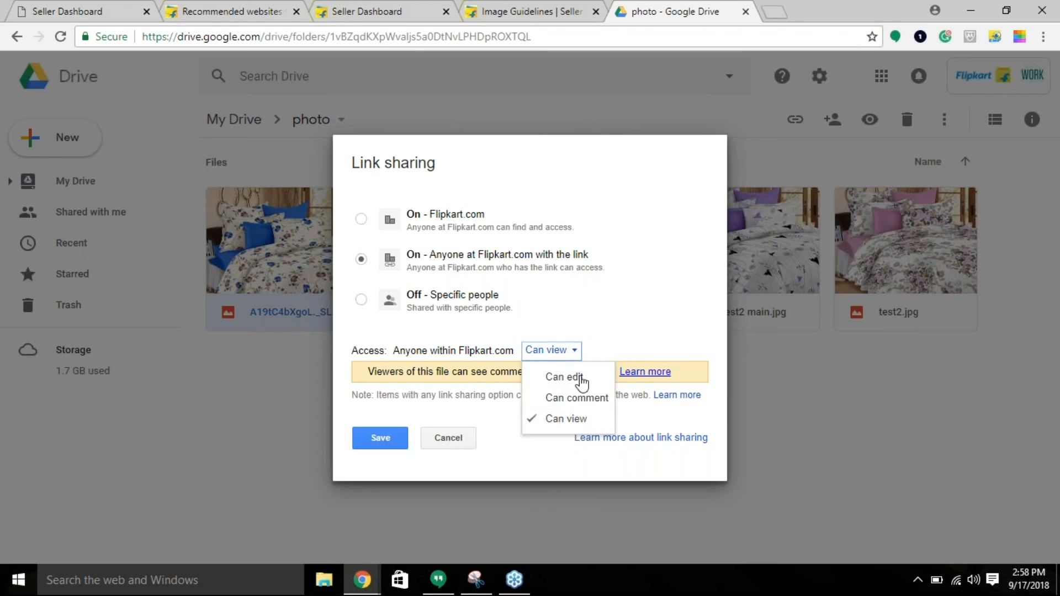
{"action": "left_click", "coordinate": [563, 376]}
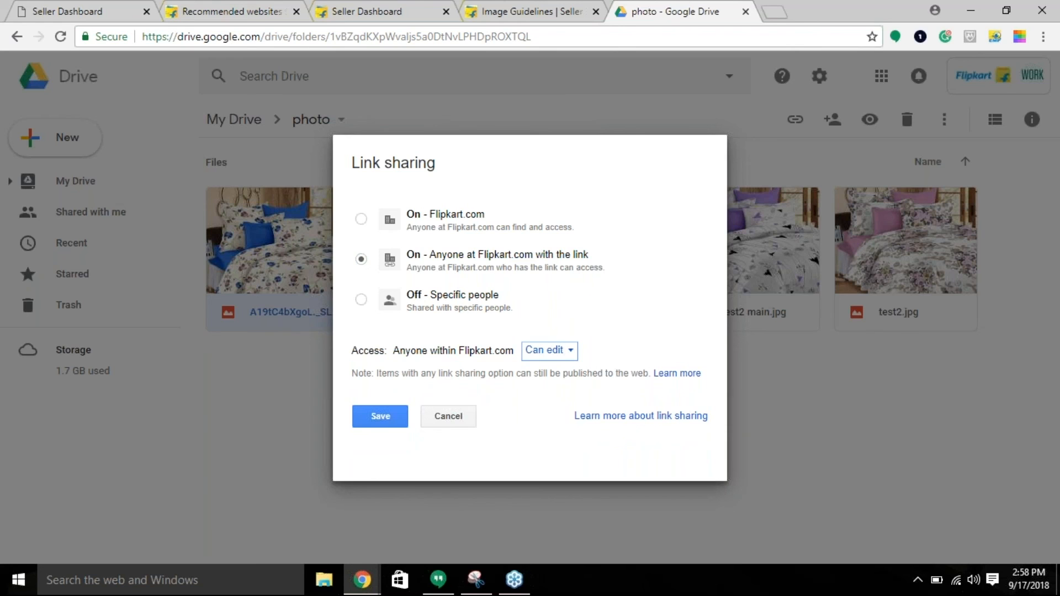
{"action": "left_click", "coordinate": [380, 416]}
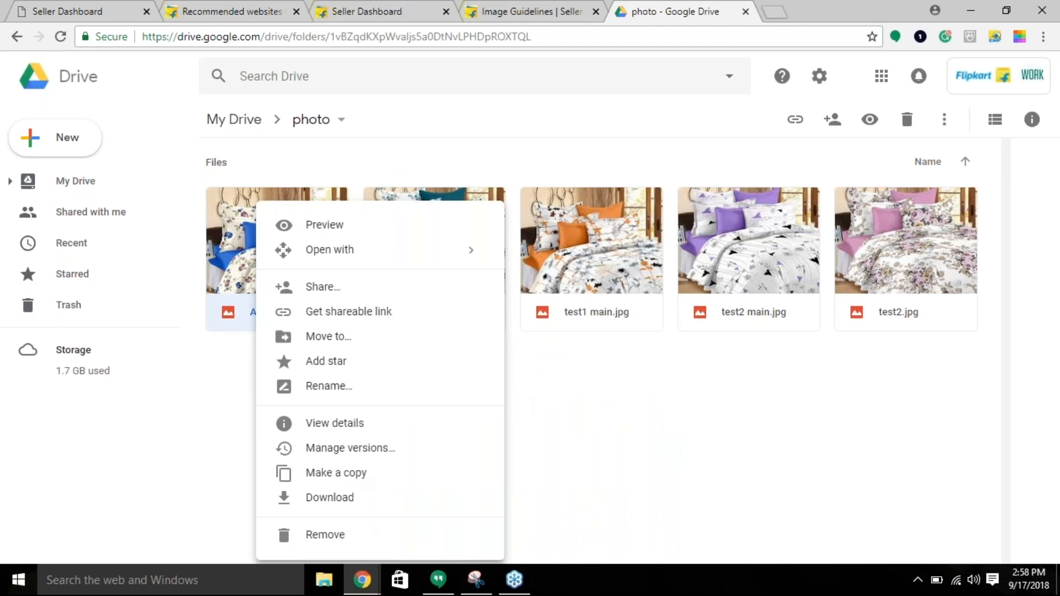
Get the photo's shareable link again, toggling link sharing off and back on.
{"action": "left_click", "coordinate": [347, 311]}
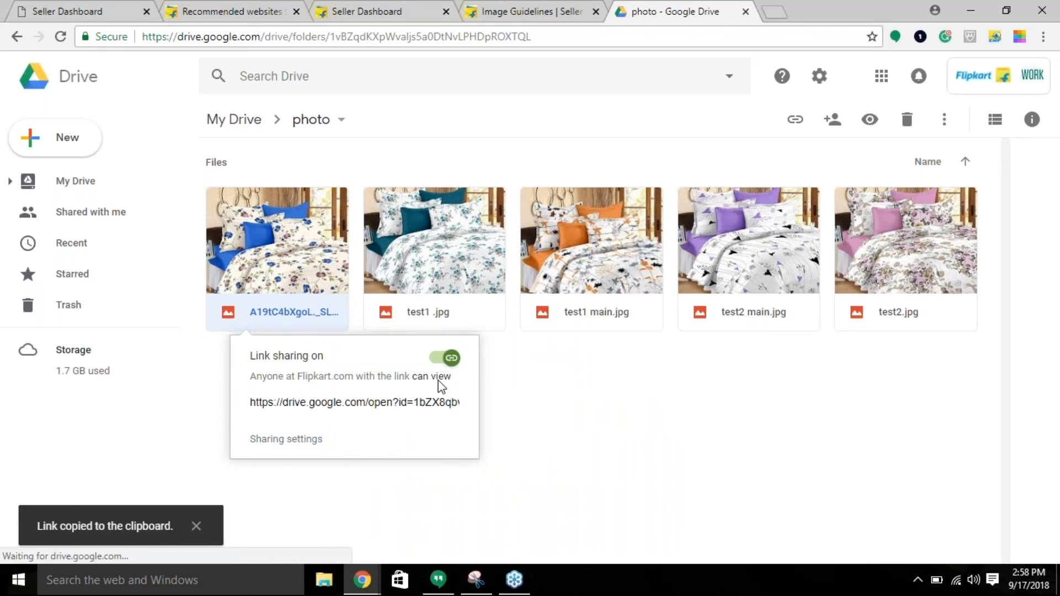
{"action": "left_click", "coordinate": [444, 356]}
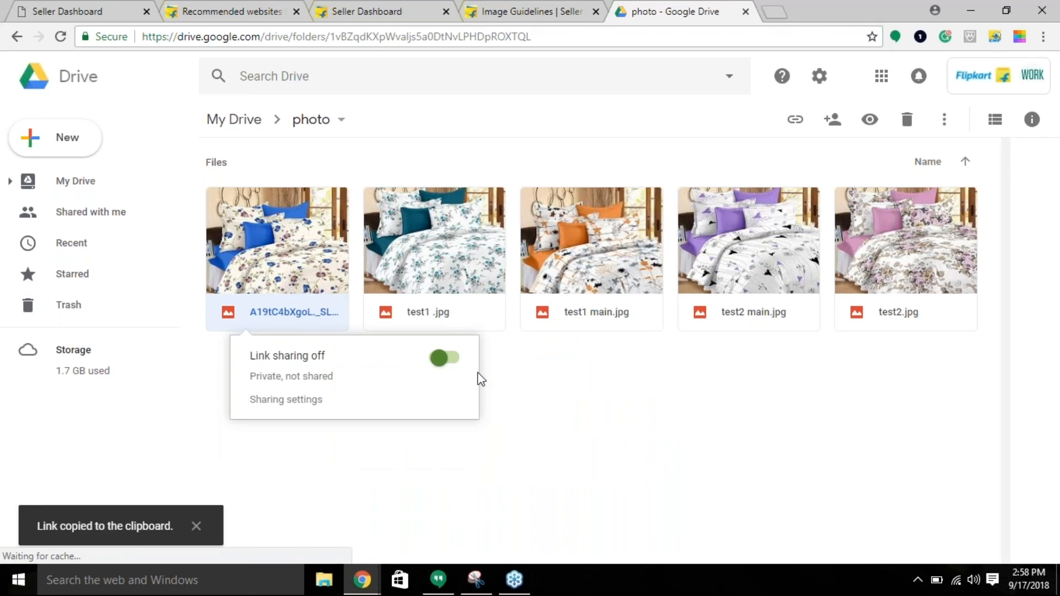
{"action": "left_click", "coordinate": [443, 357]}
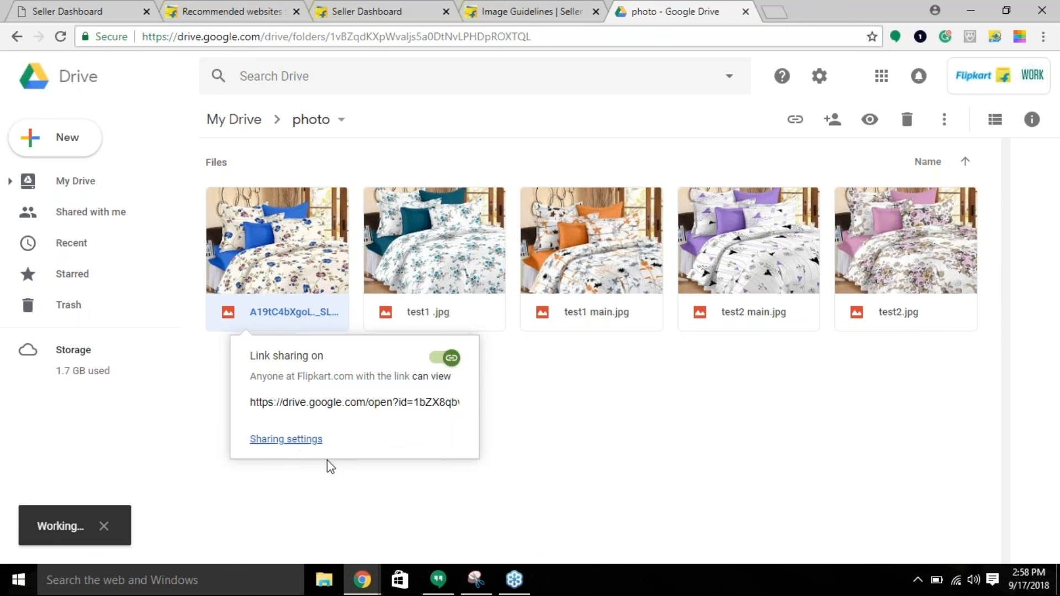
Review the full sharing settings and more link options, leaving view-only access unchanged.
{"action": "left_click", "coordinate": [285, 438]}
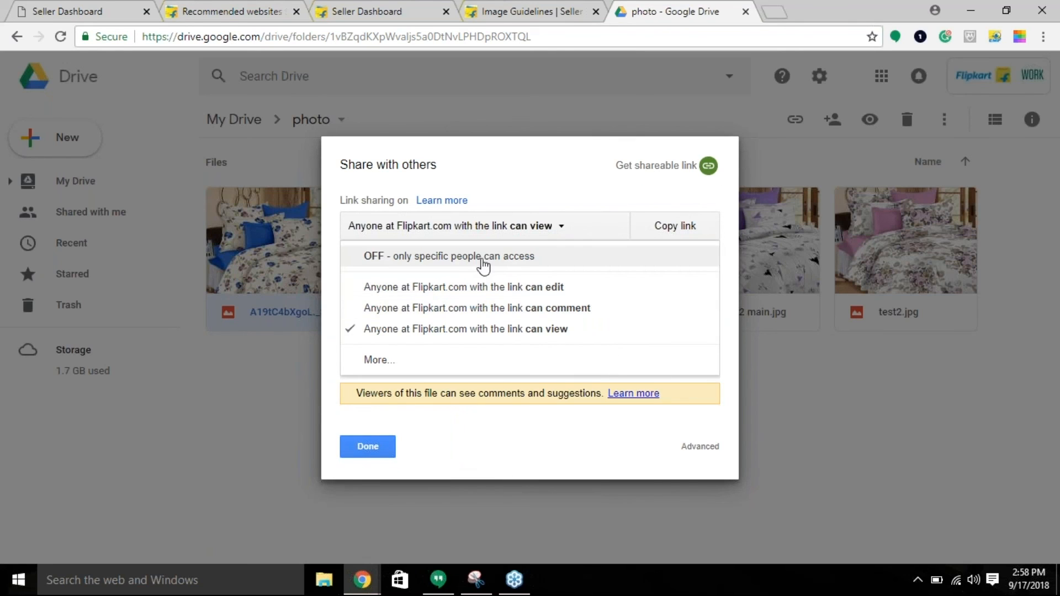
{"action": "left_click", "coordinate": [379, 358]}
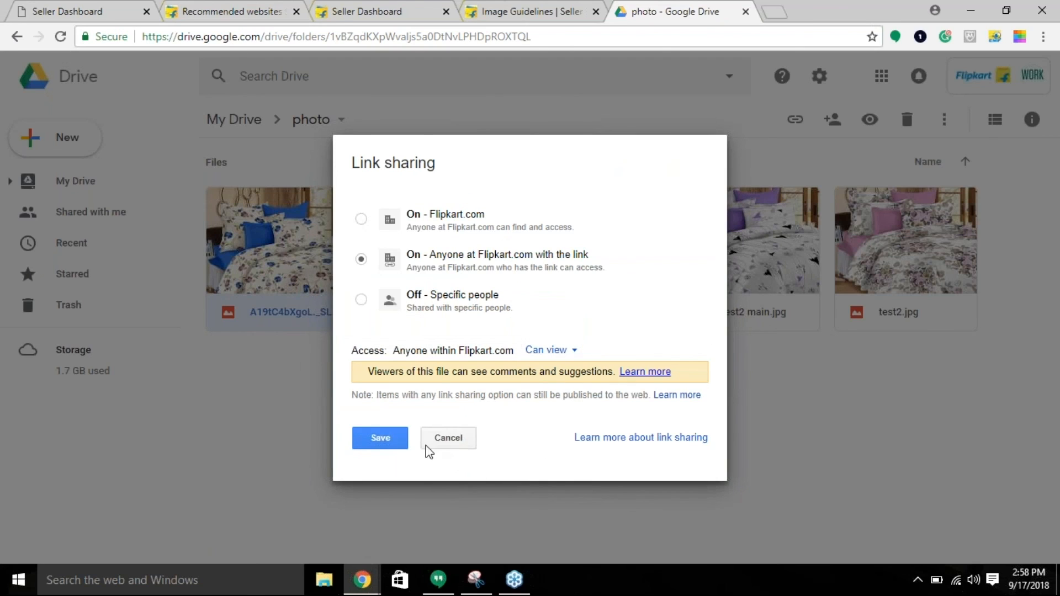
{"action": "left_click", "coordinate": [379, 438]}
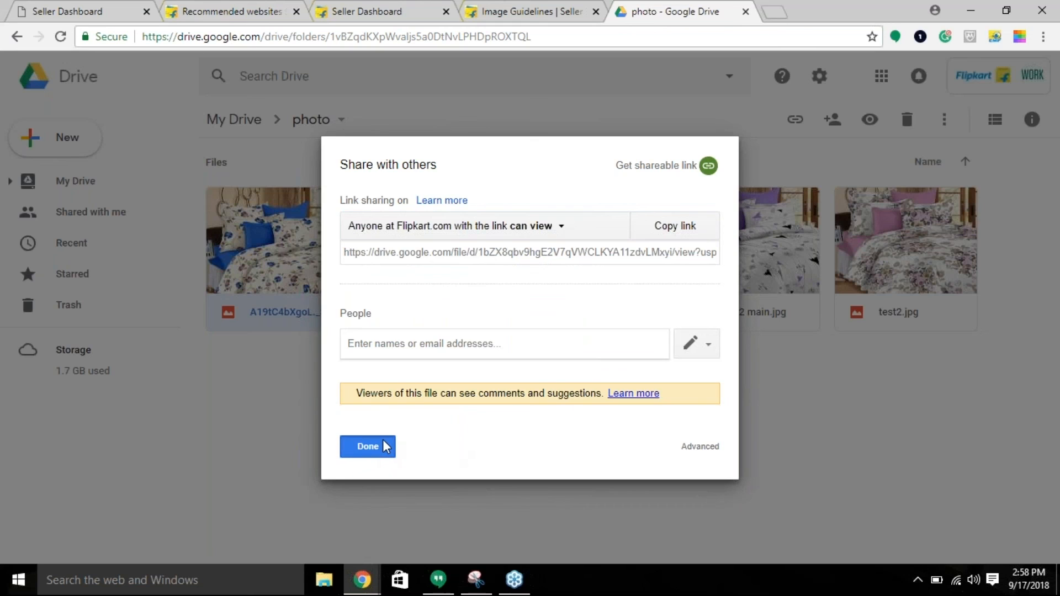
{"action": "left_click", "coordinate": [367, 446]}
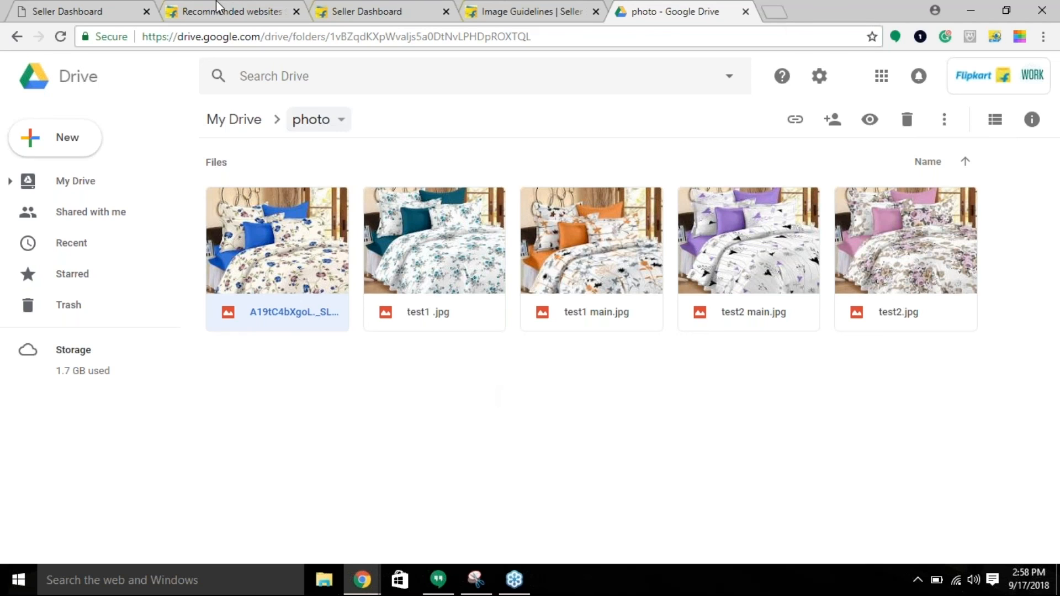
{"action": "mouse_move", "coordinate": [1047, 241]}
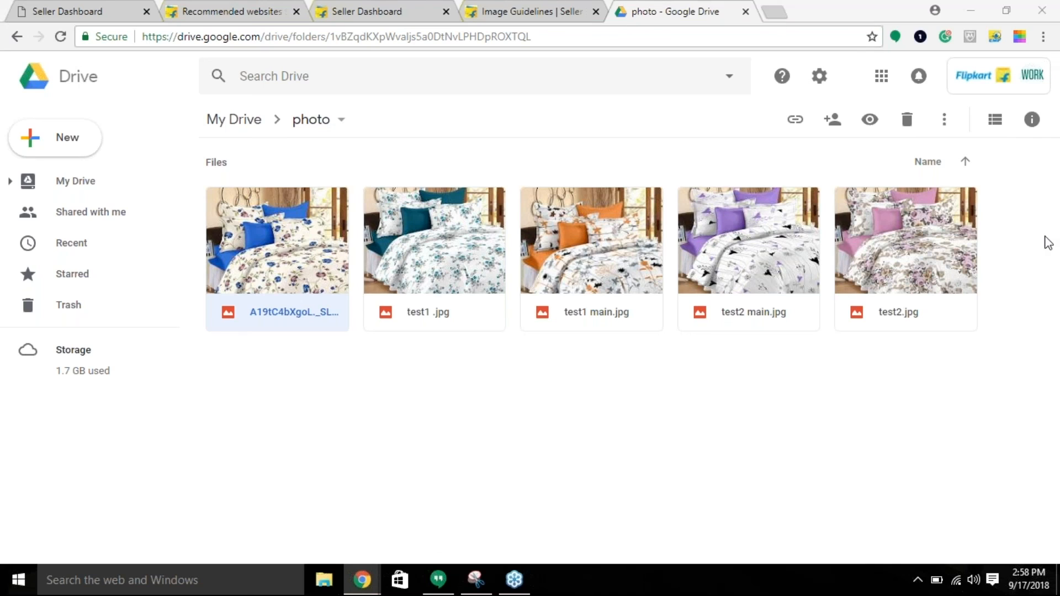